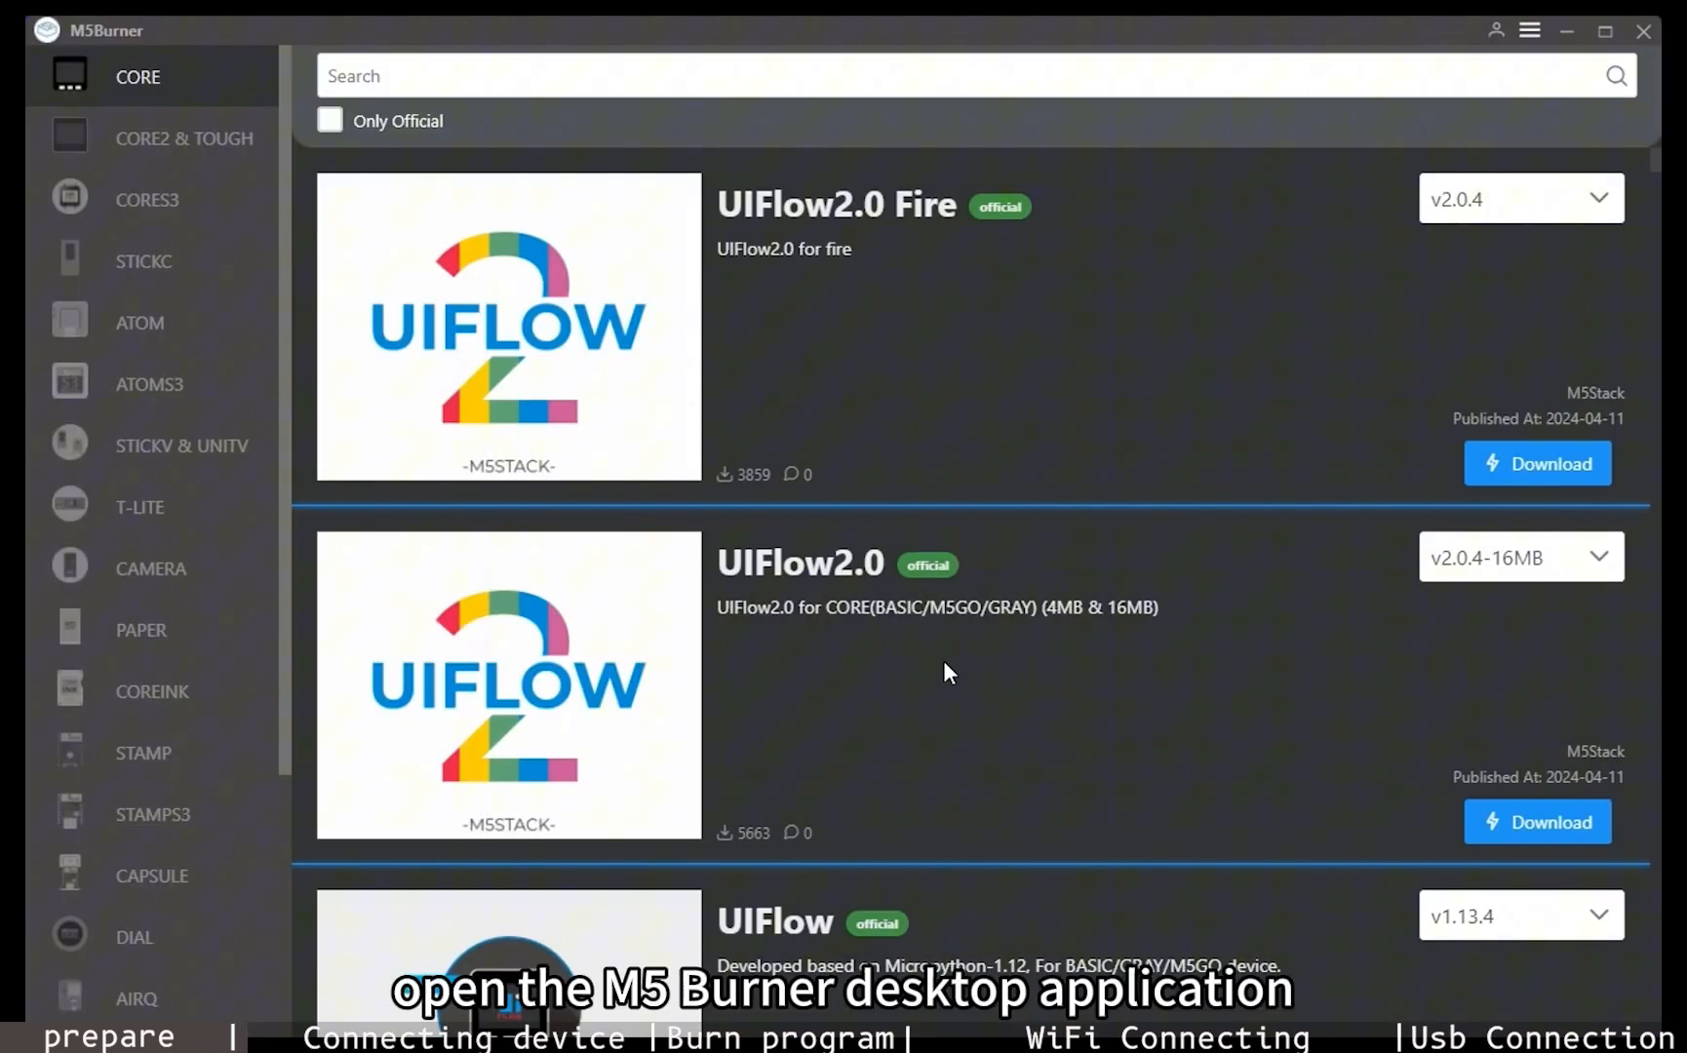
pyautogui.moveTo(1324, 263)
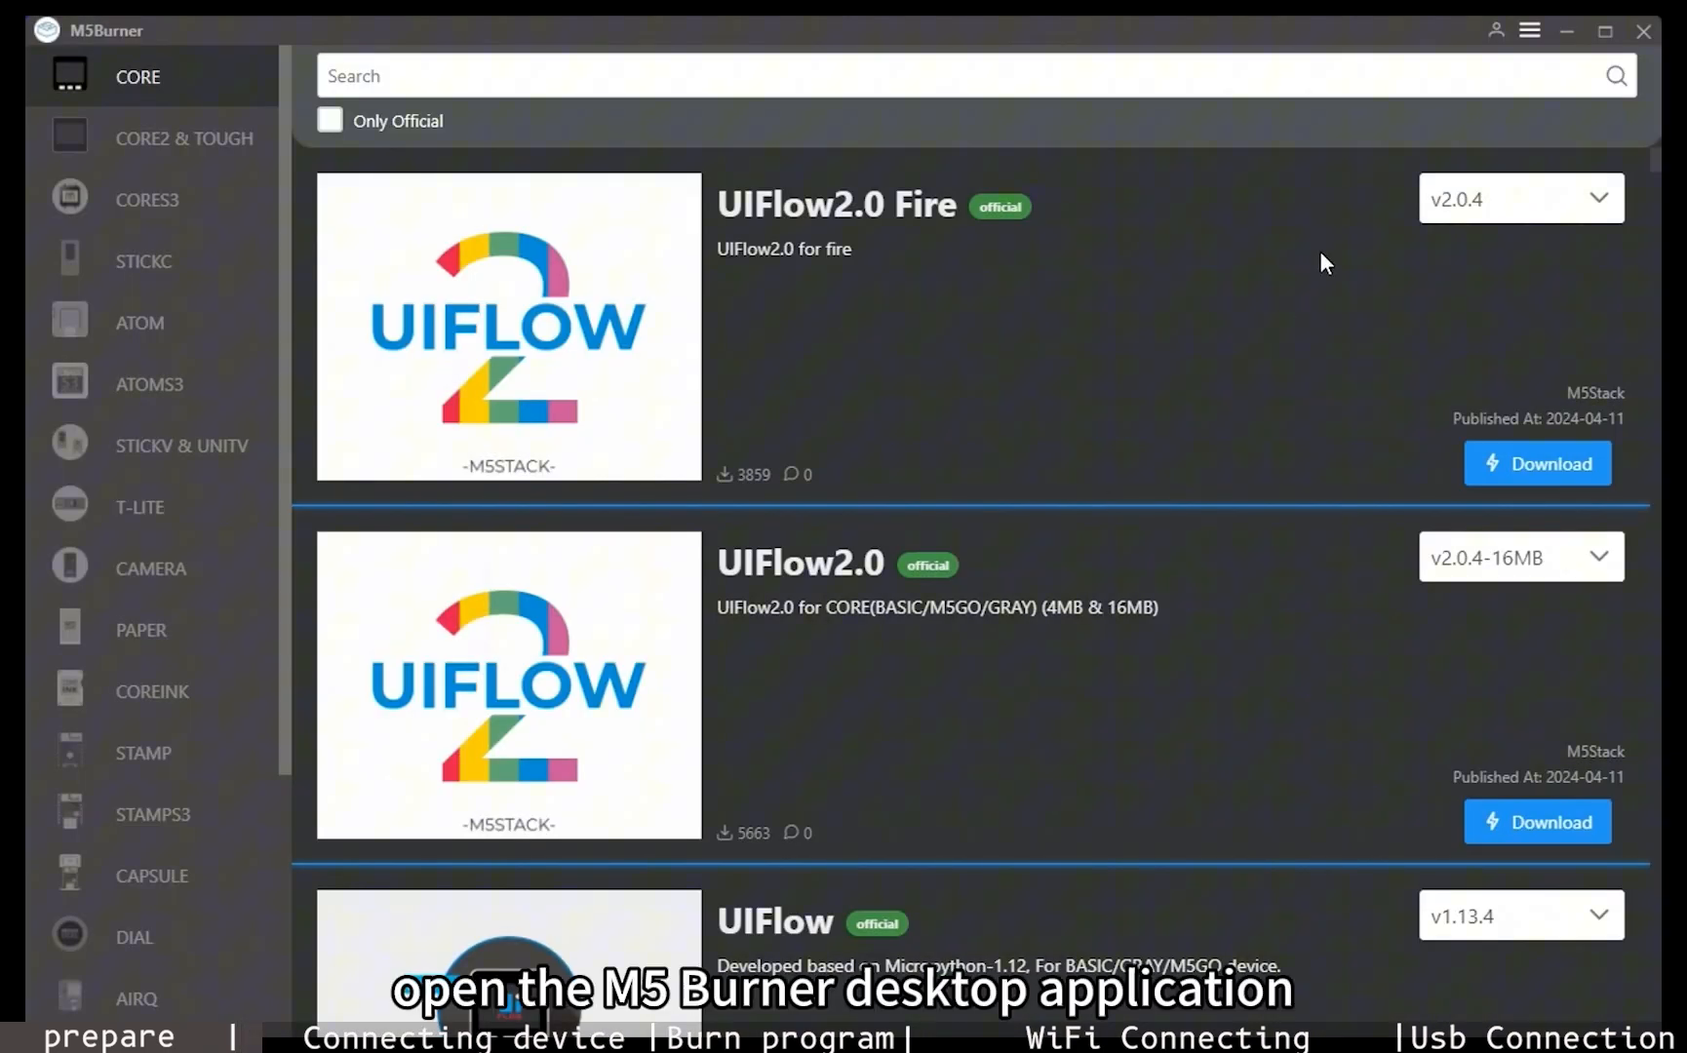
# - Sign into the M5Stack account from the title-bar user icon with email and password
pyautogui.click(1494, 29)
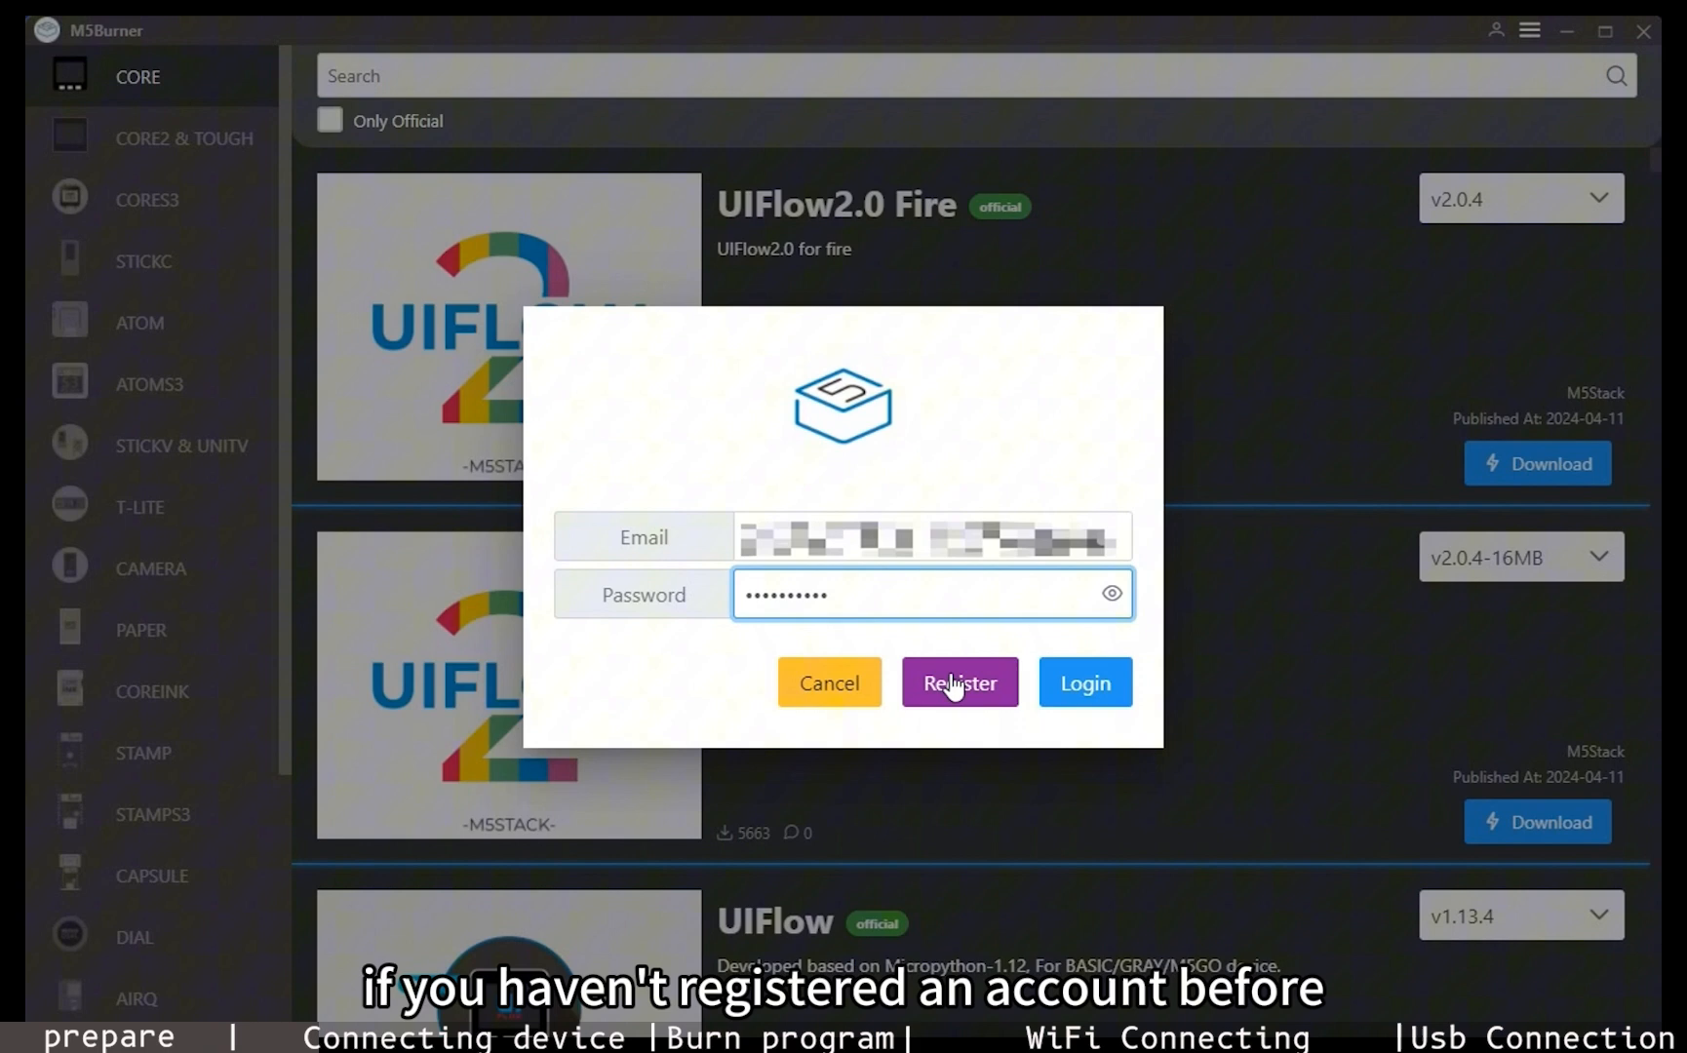
pyautogui.click(1084, 682)
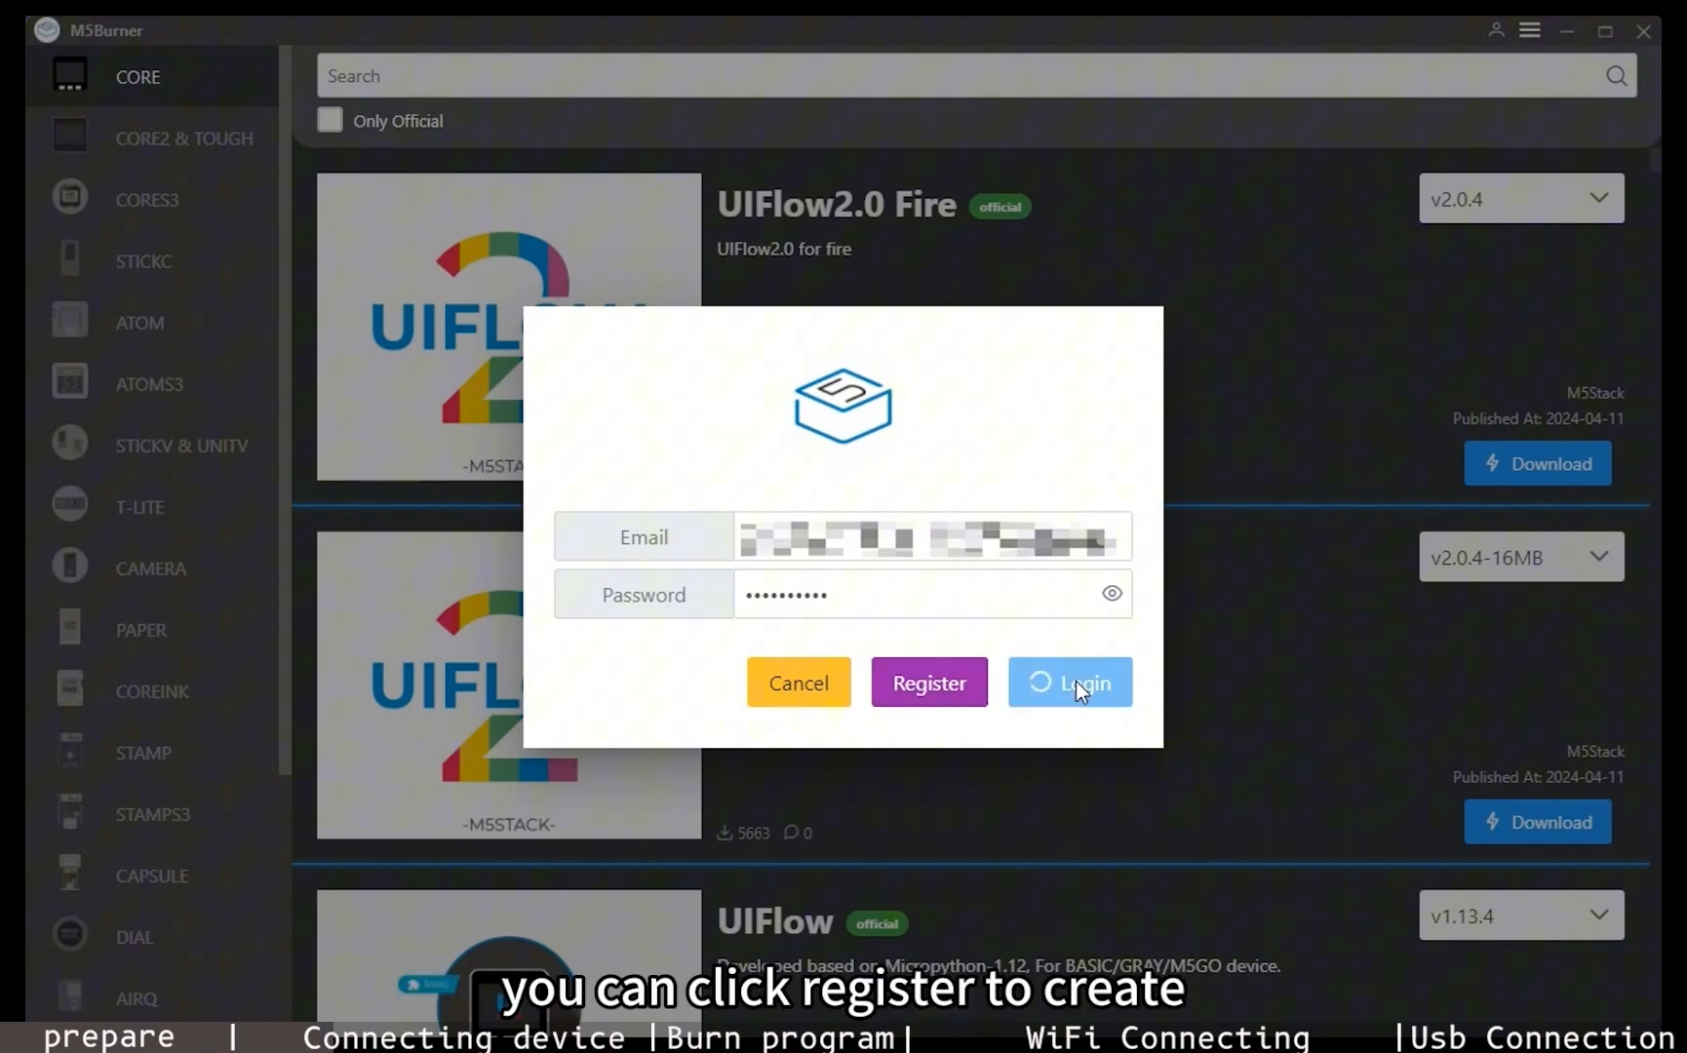
pyautogui.click(1068, 683)
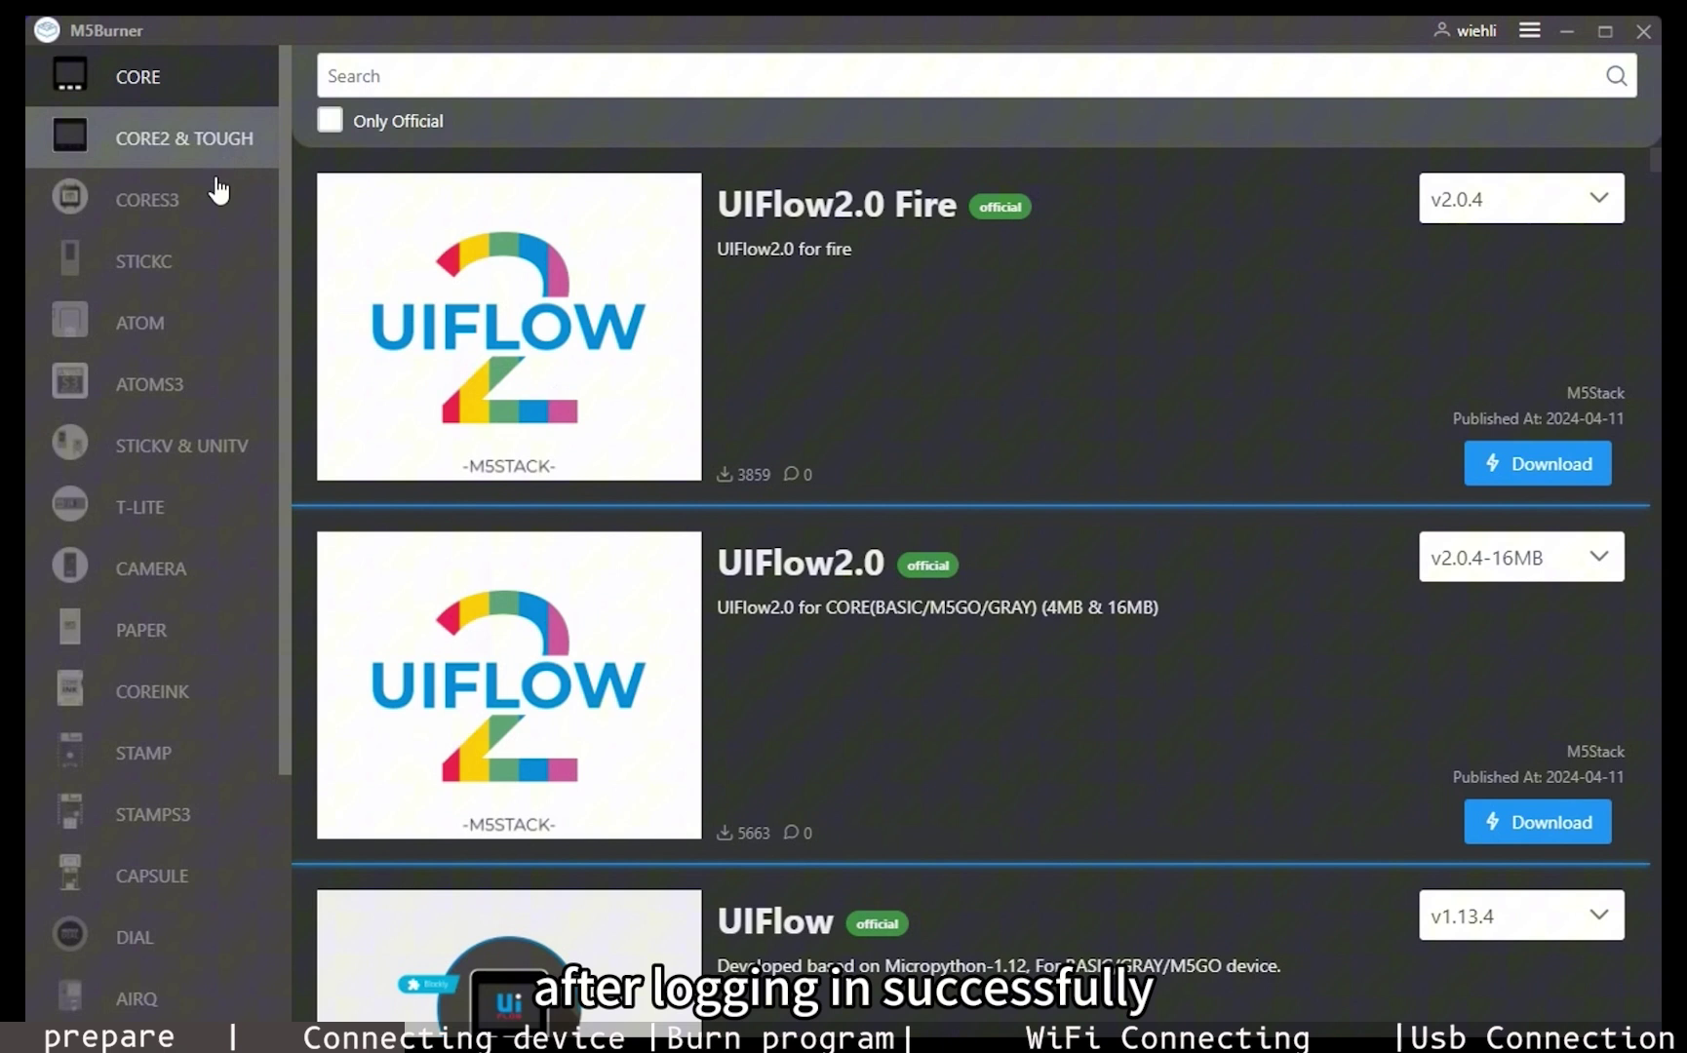
# - Download UIFlow2.0 for Atom-Lite from the ATOM list and start burning to COM12
pyautogui.click(140, 322)
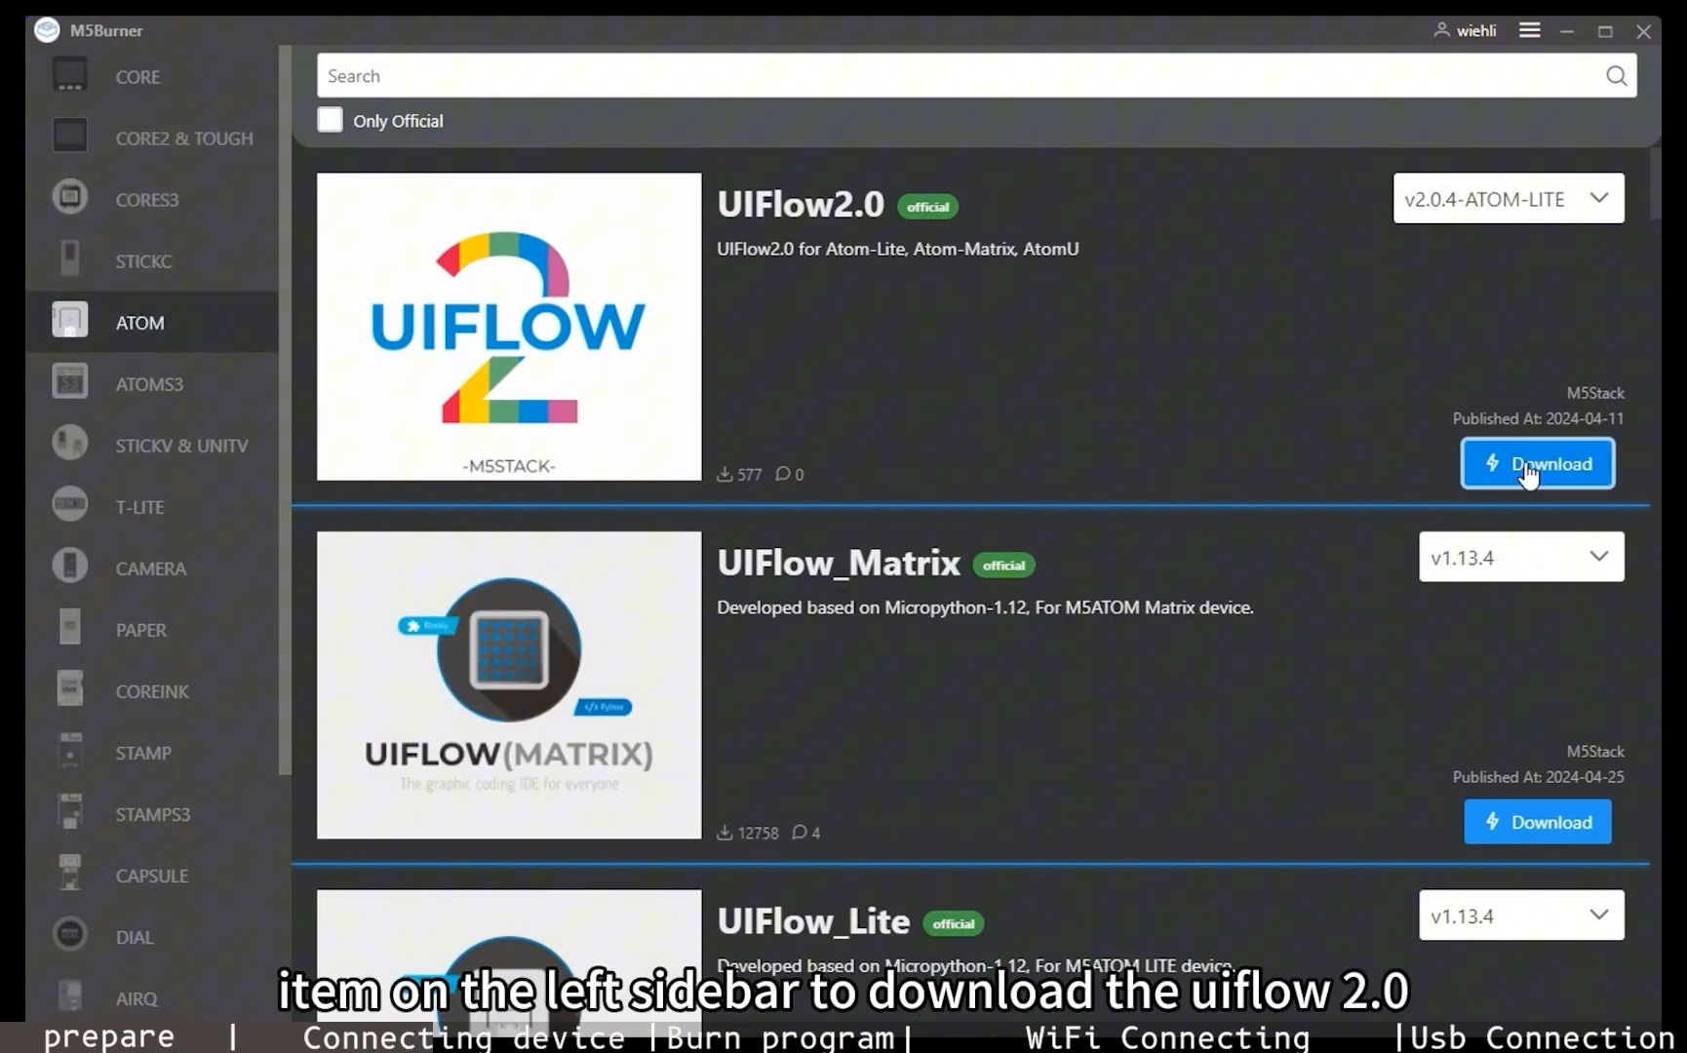
pyautogui.click(1536, 464)
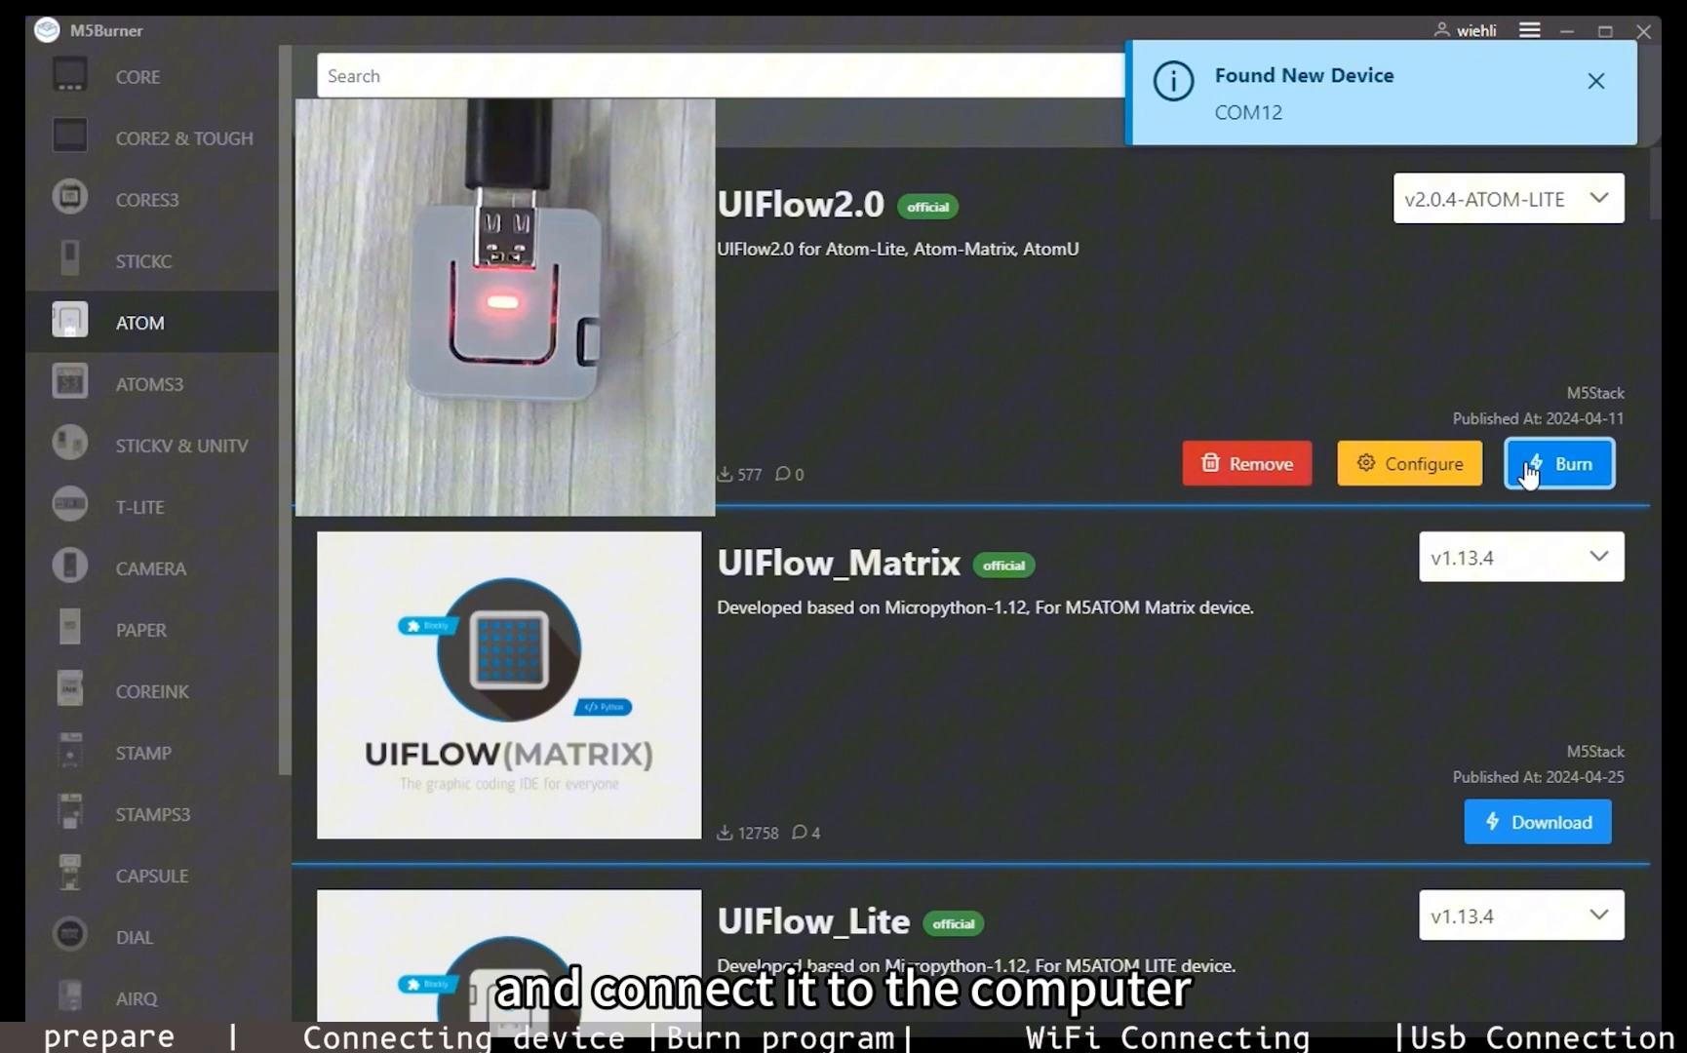
pyautogui.click(1558, 462)
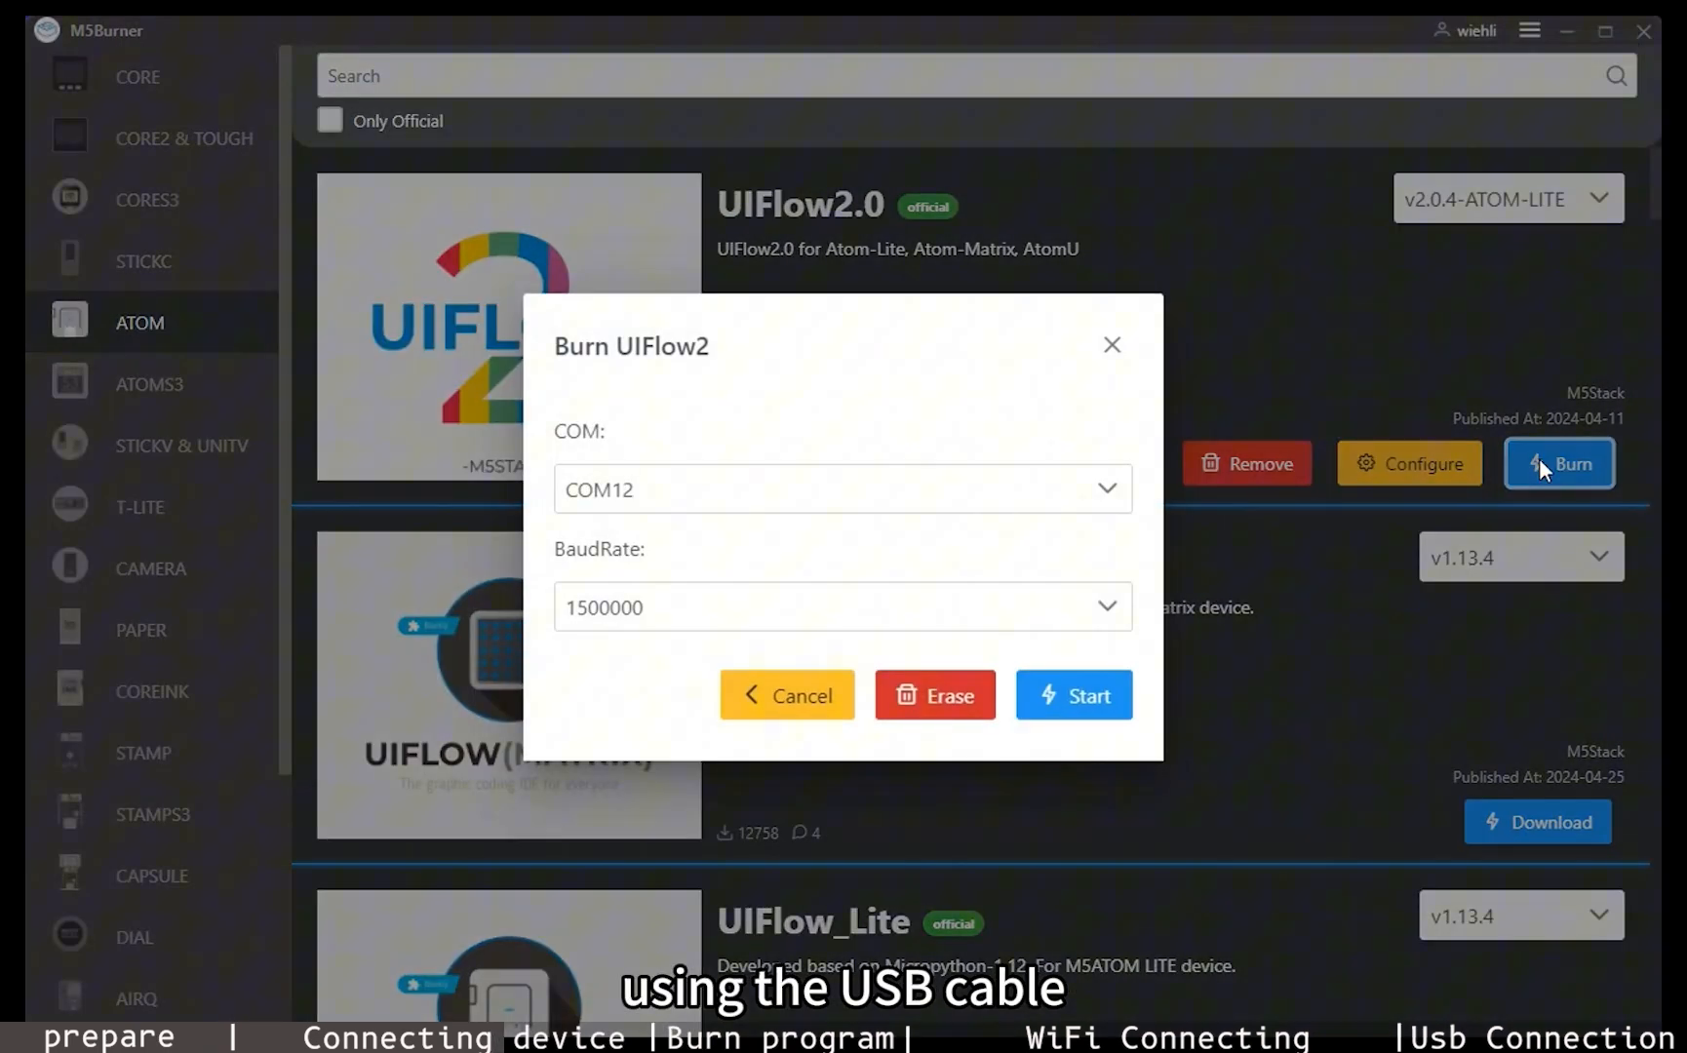
pyautogui.click(1074, 694)
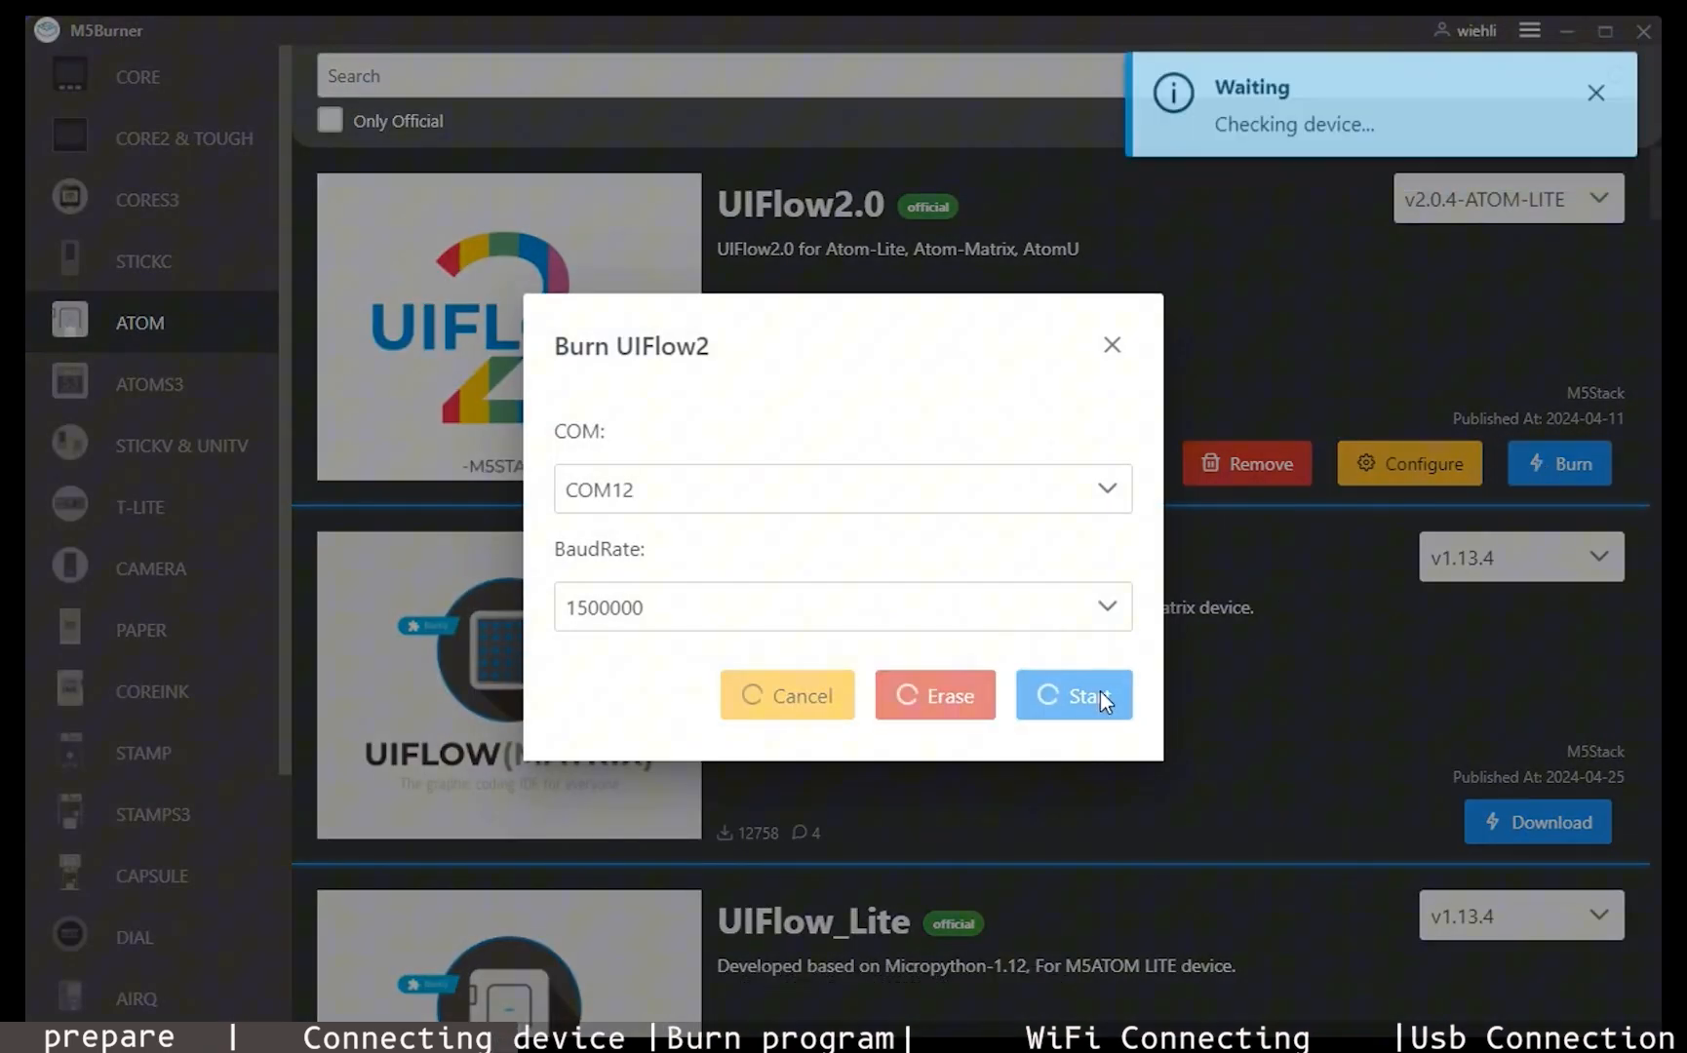
# - Bind the device to the account with the default name and restart the burn
pyautogui.click(1075, 694)
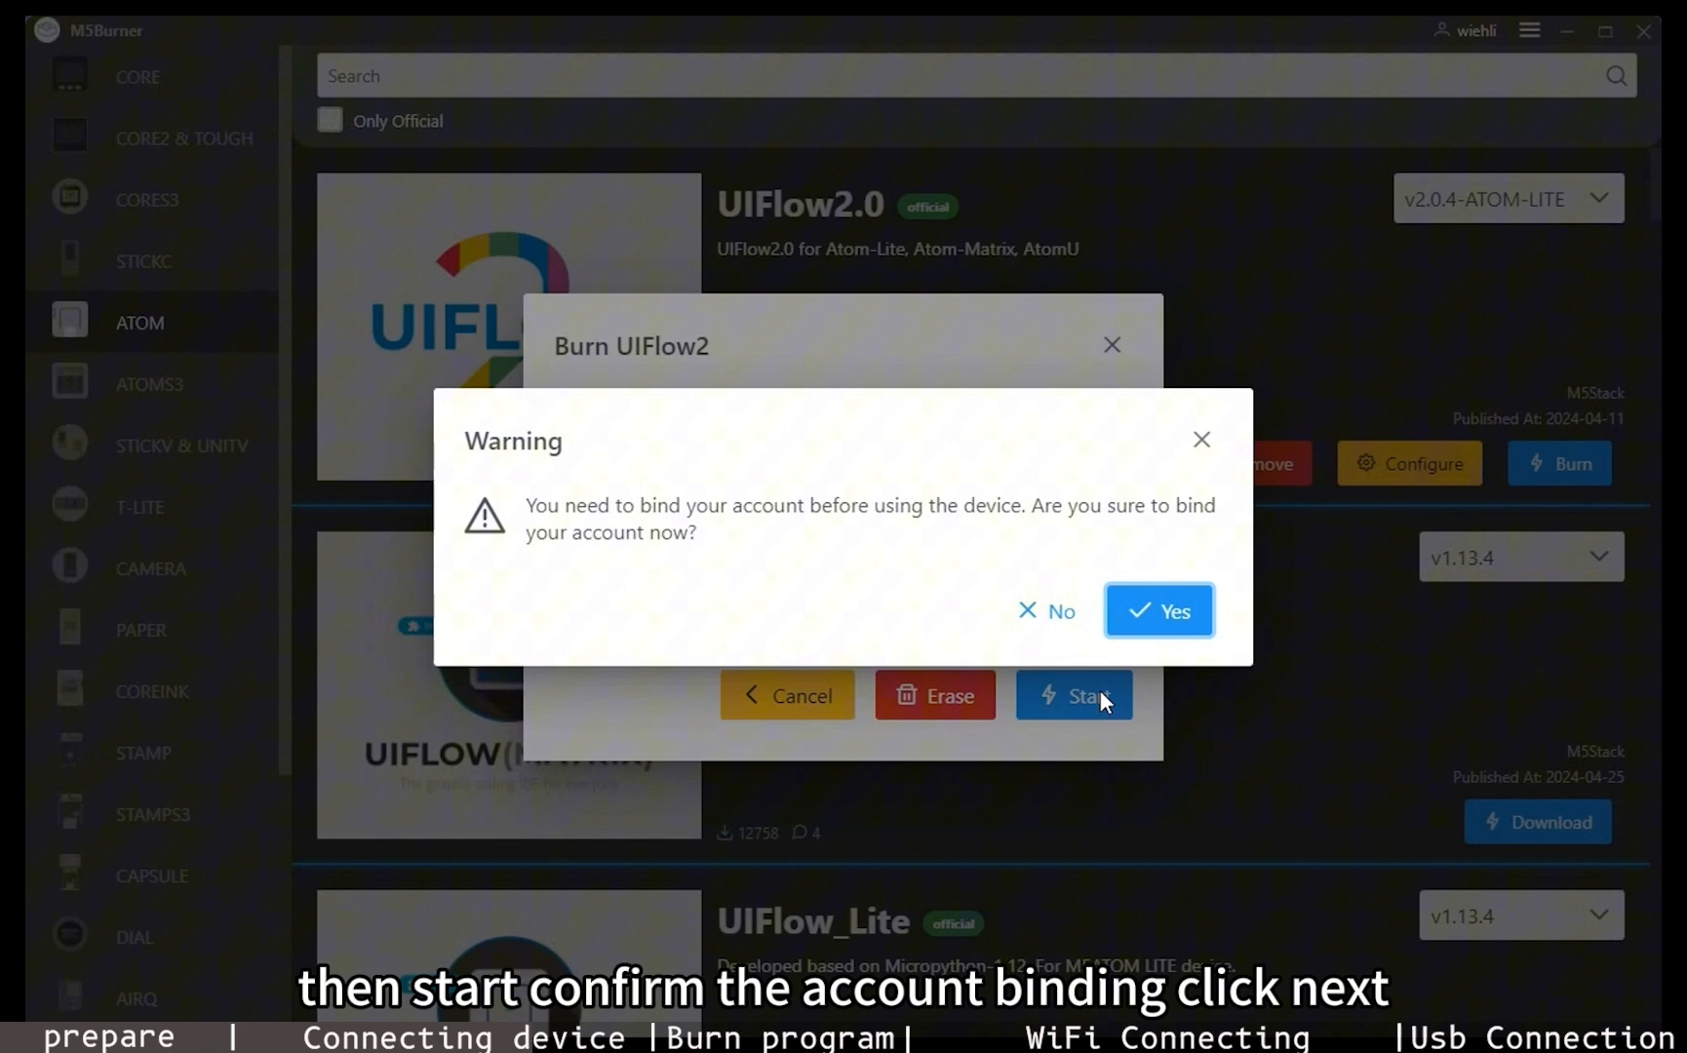
pyautogui.click(1158, 610)
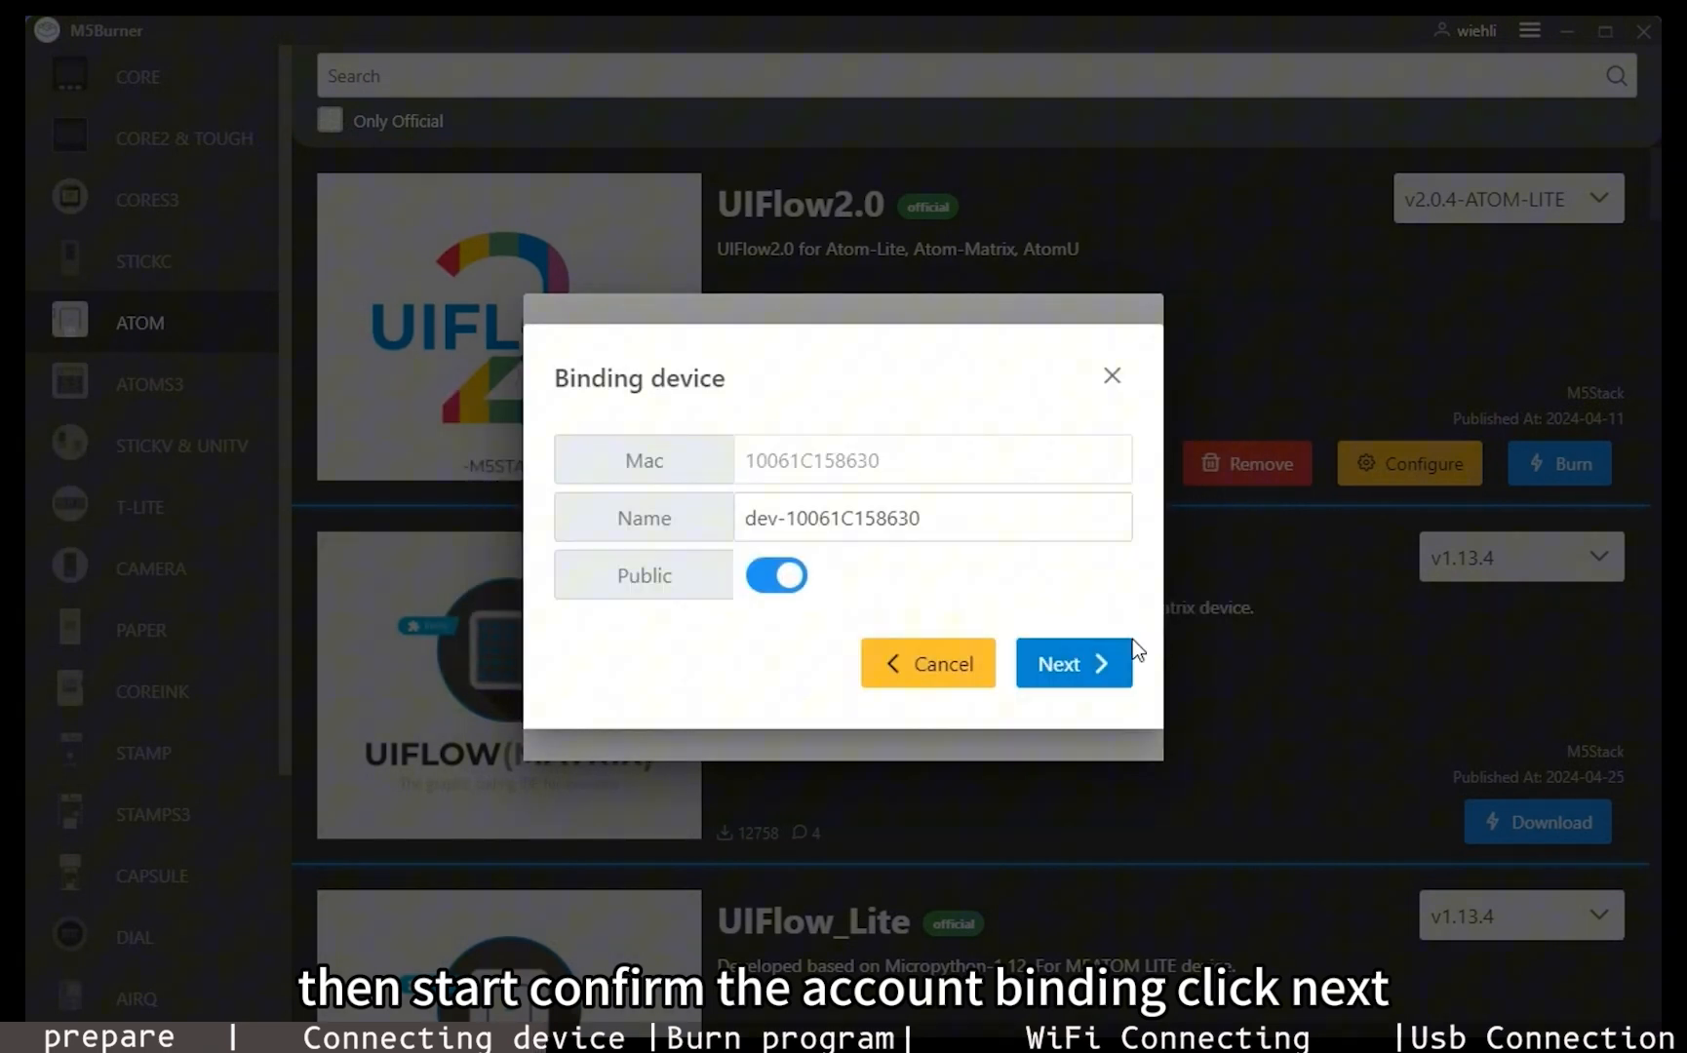
pyautogui.click(1072, 663)
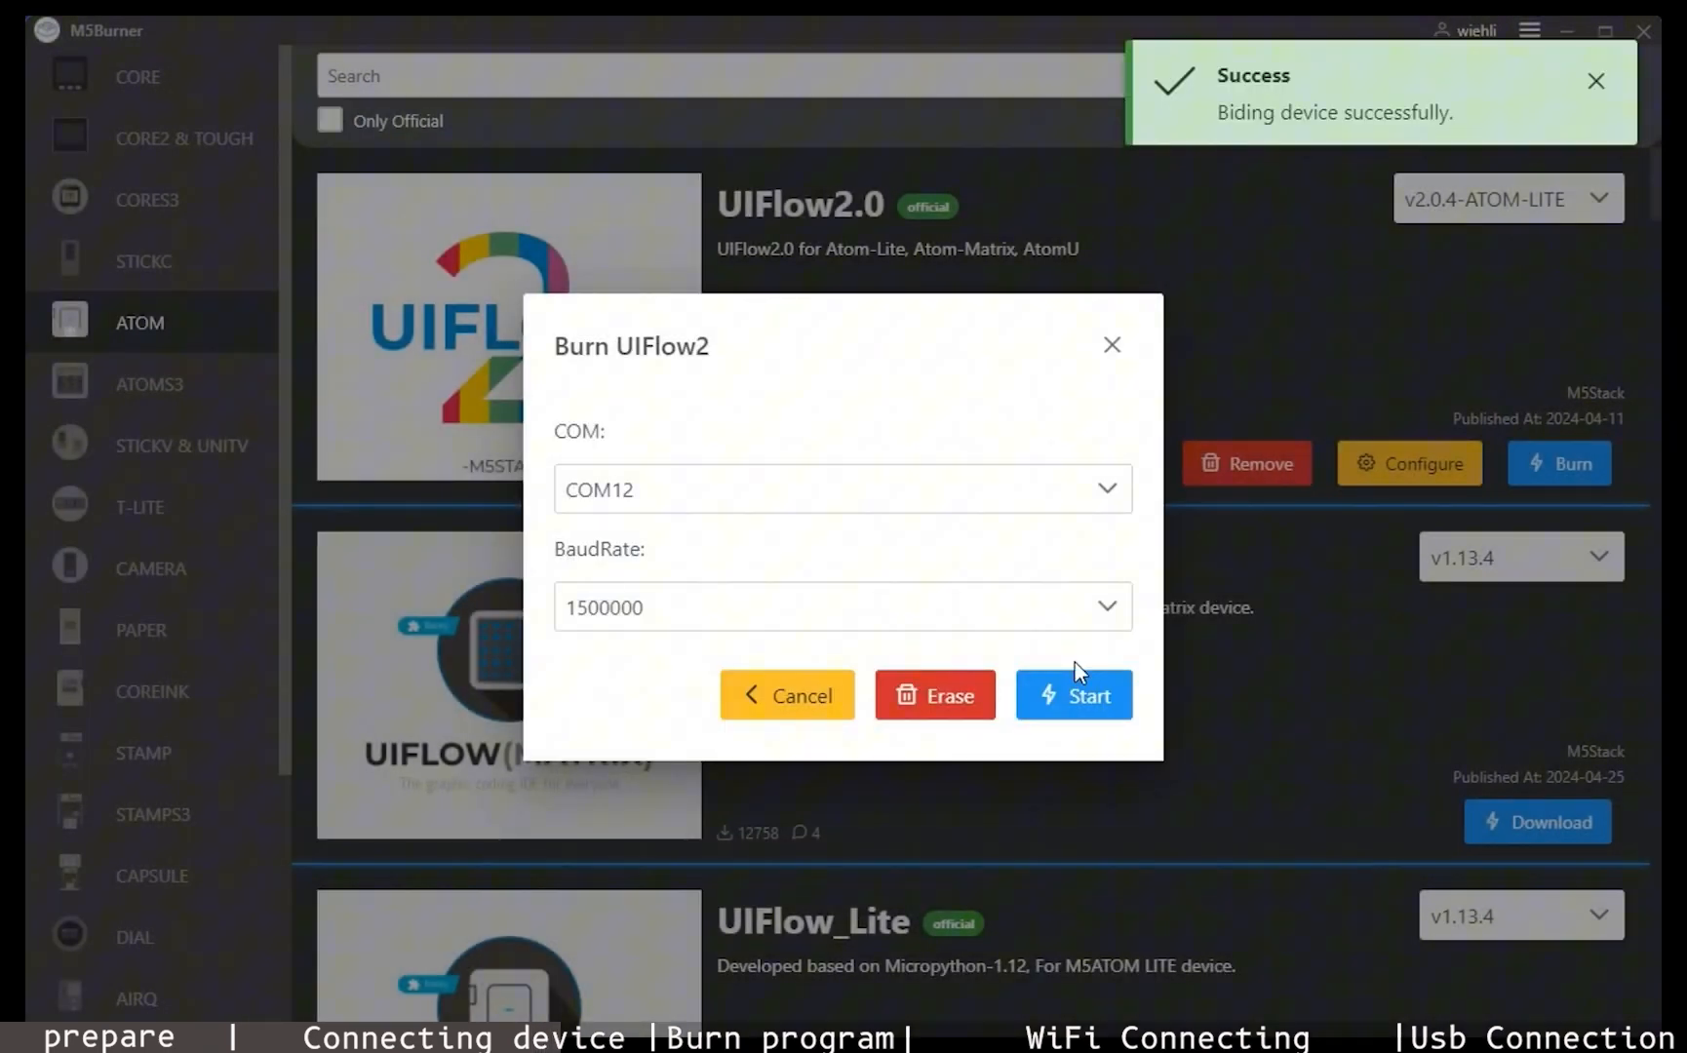
pyautogui.click(1072, 694)
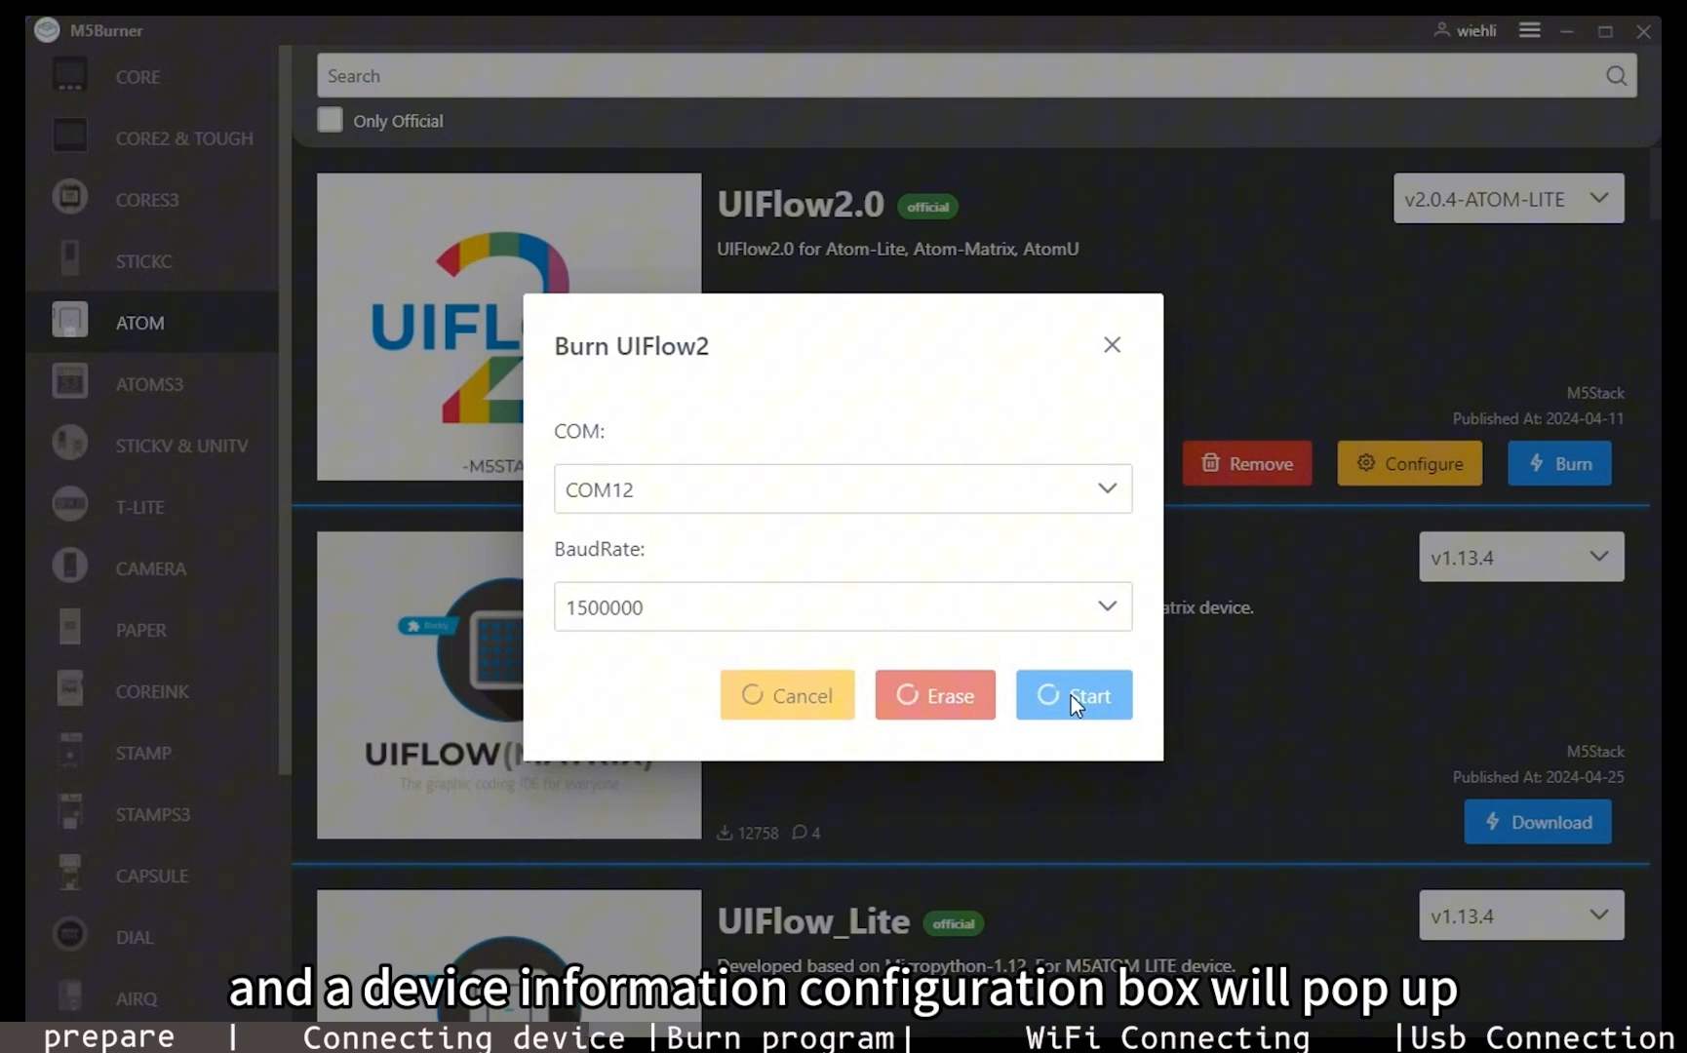
# - Accept the M5-R&D Wi-Fi SSID, password and time settings and burn UIFlow2.0 to the Atom Lite
pyautogui.click(1074, 694)
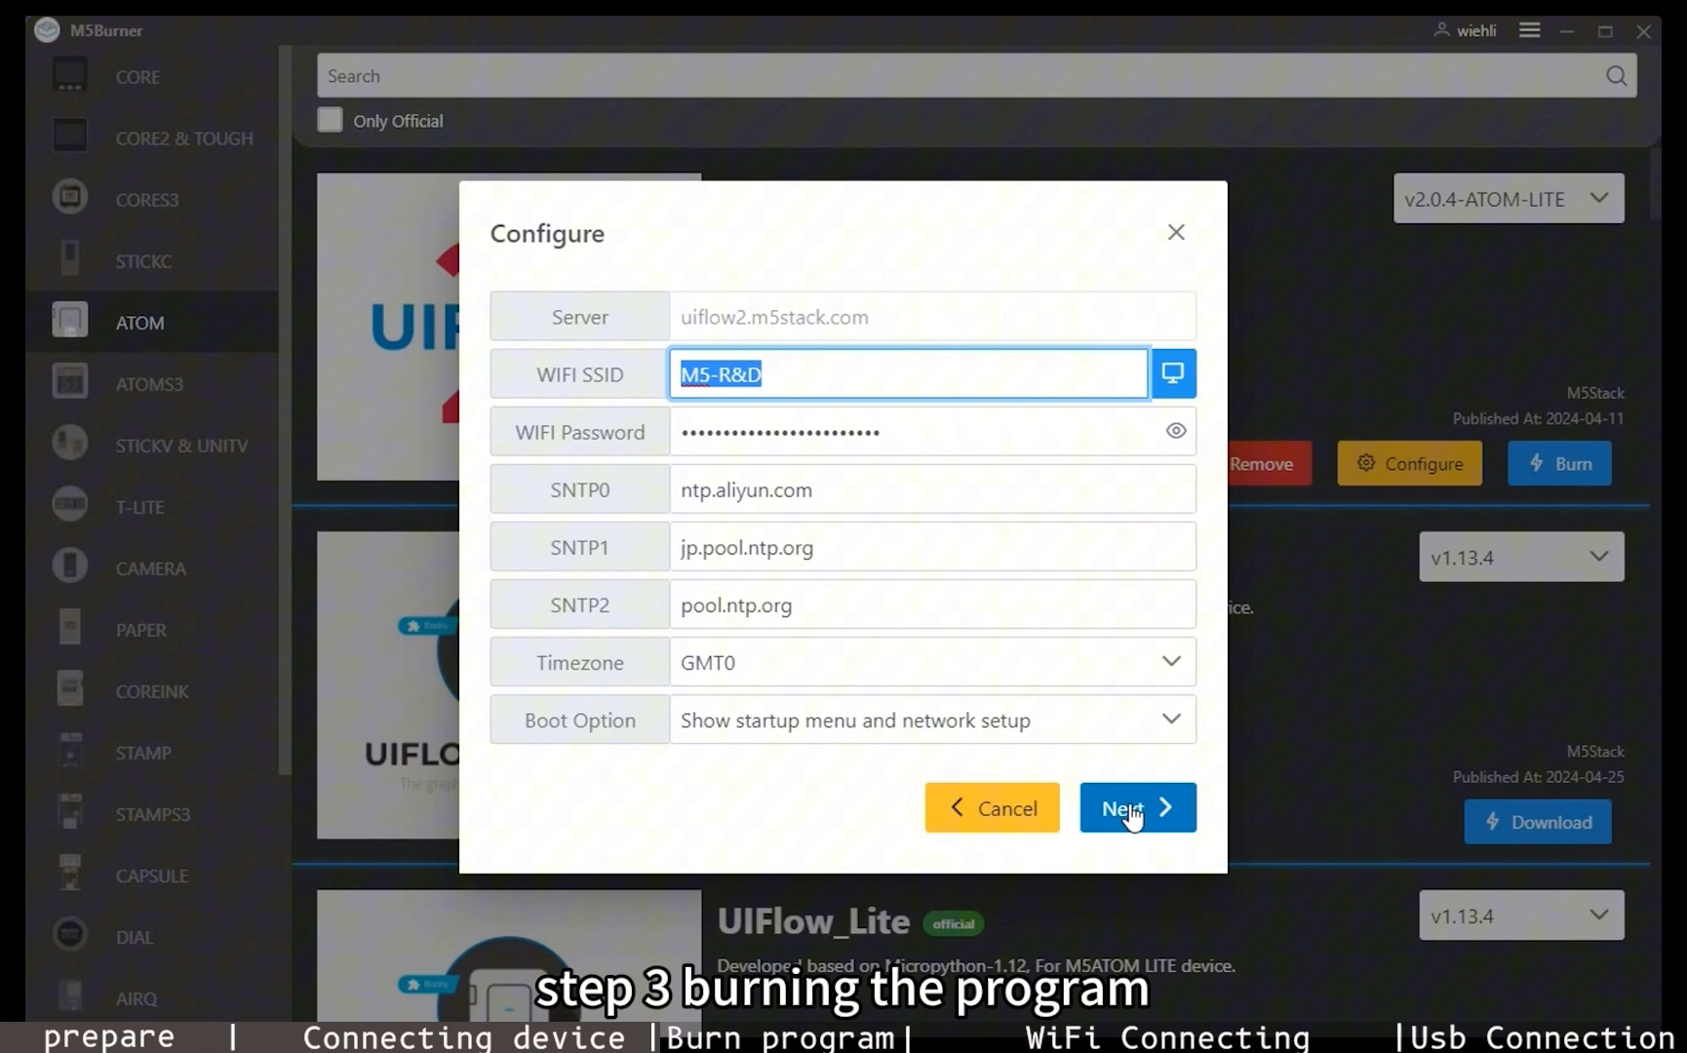
pyautogui.click(1137, 807)
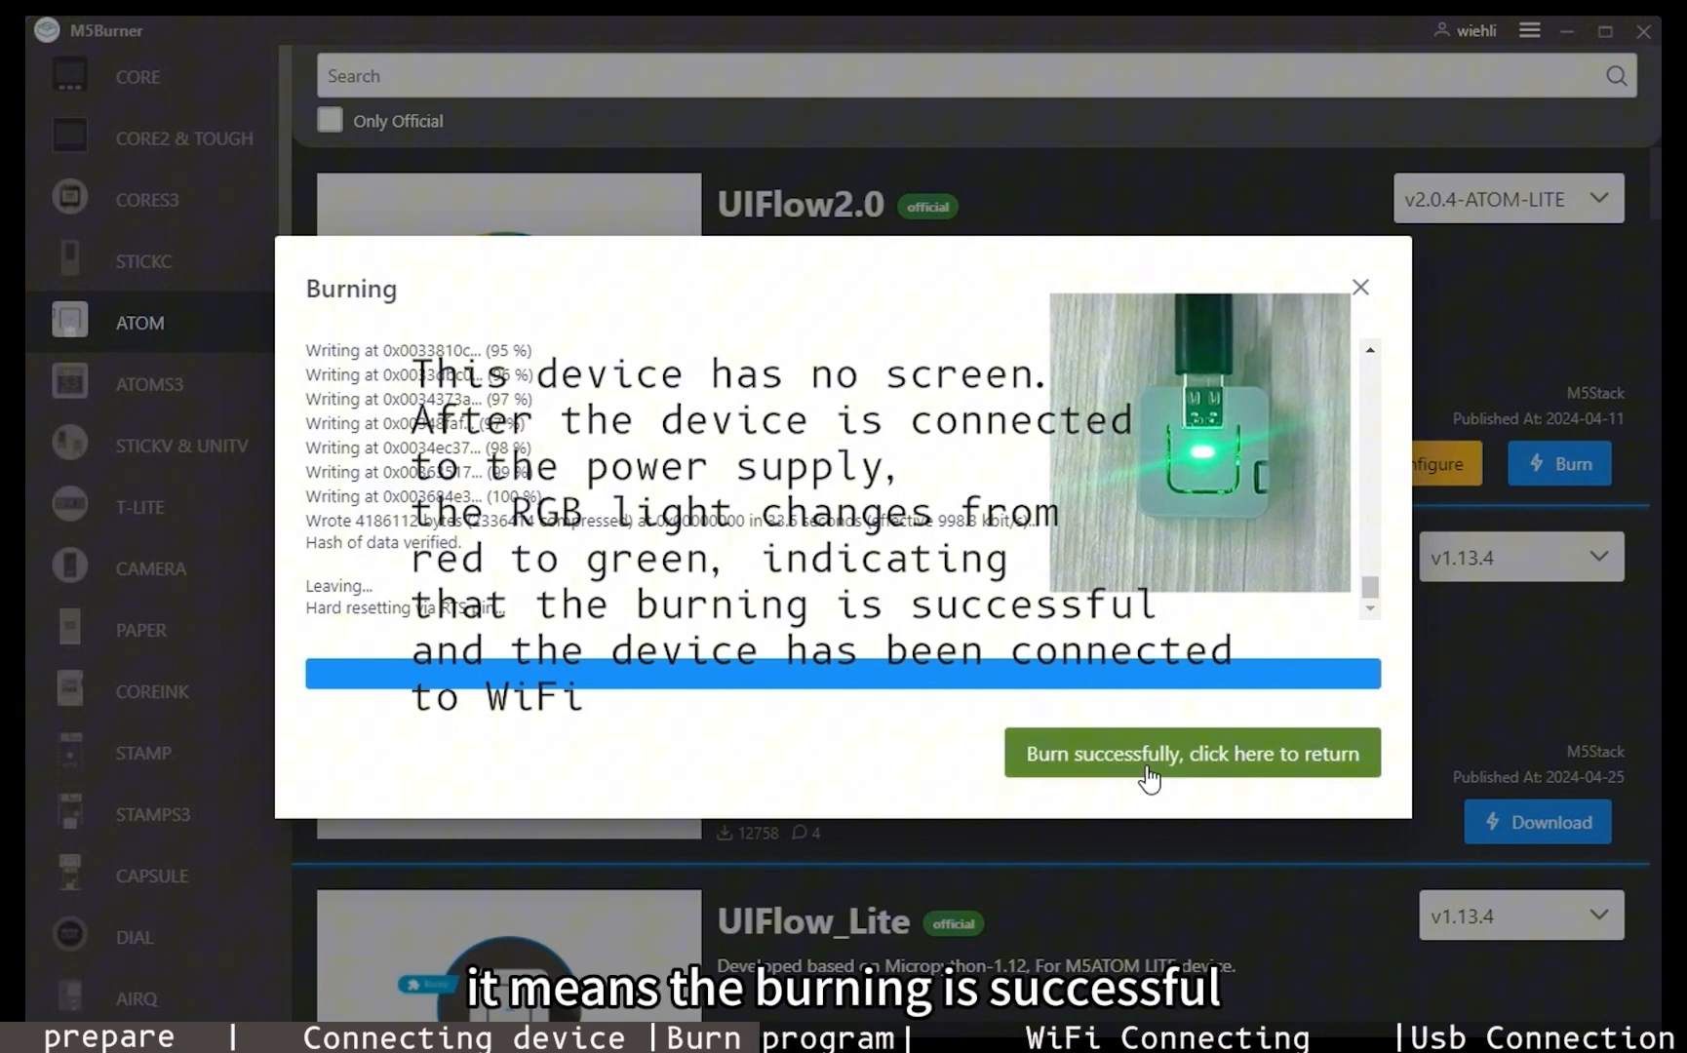
# - Return from the successful burn, reapply the UIFlow2.0 configuration, re-burn and dismiss the report
pyautogui.click(1194, 753)
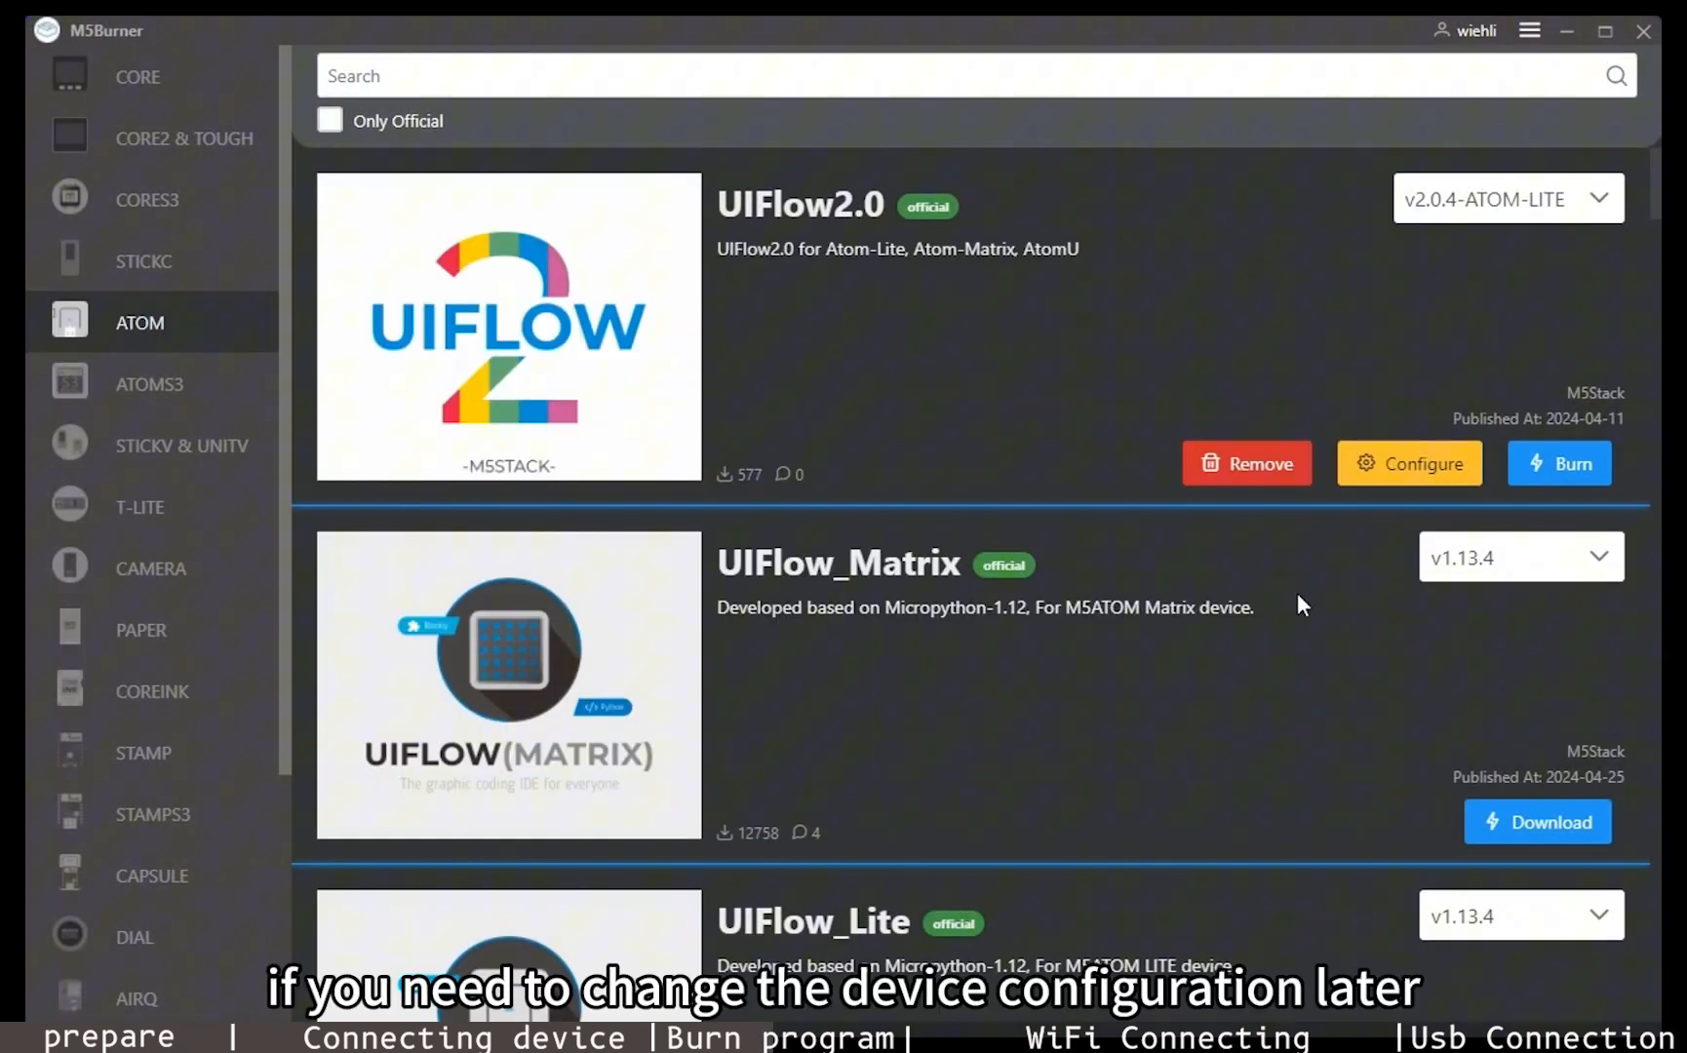
pyautogui.click(1408, 462)
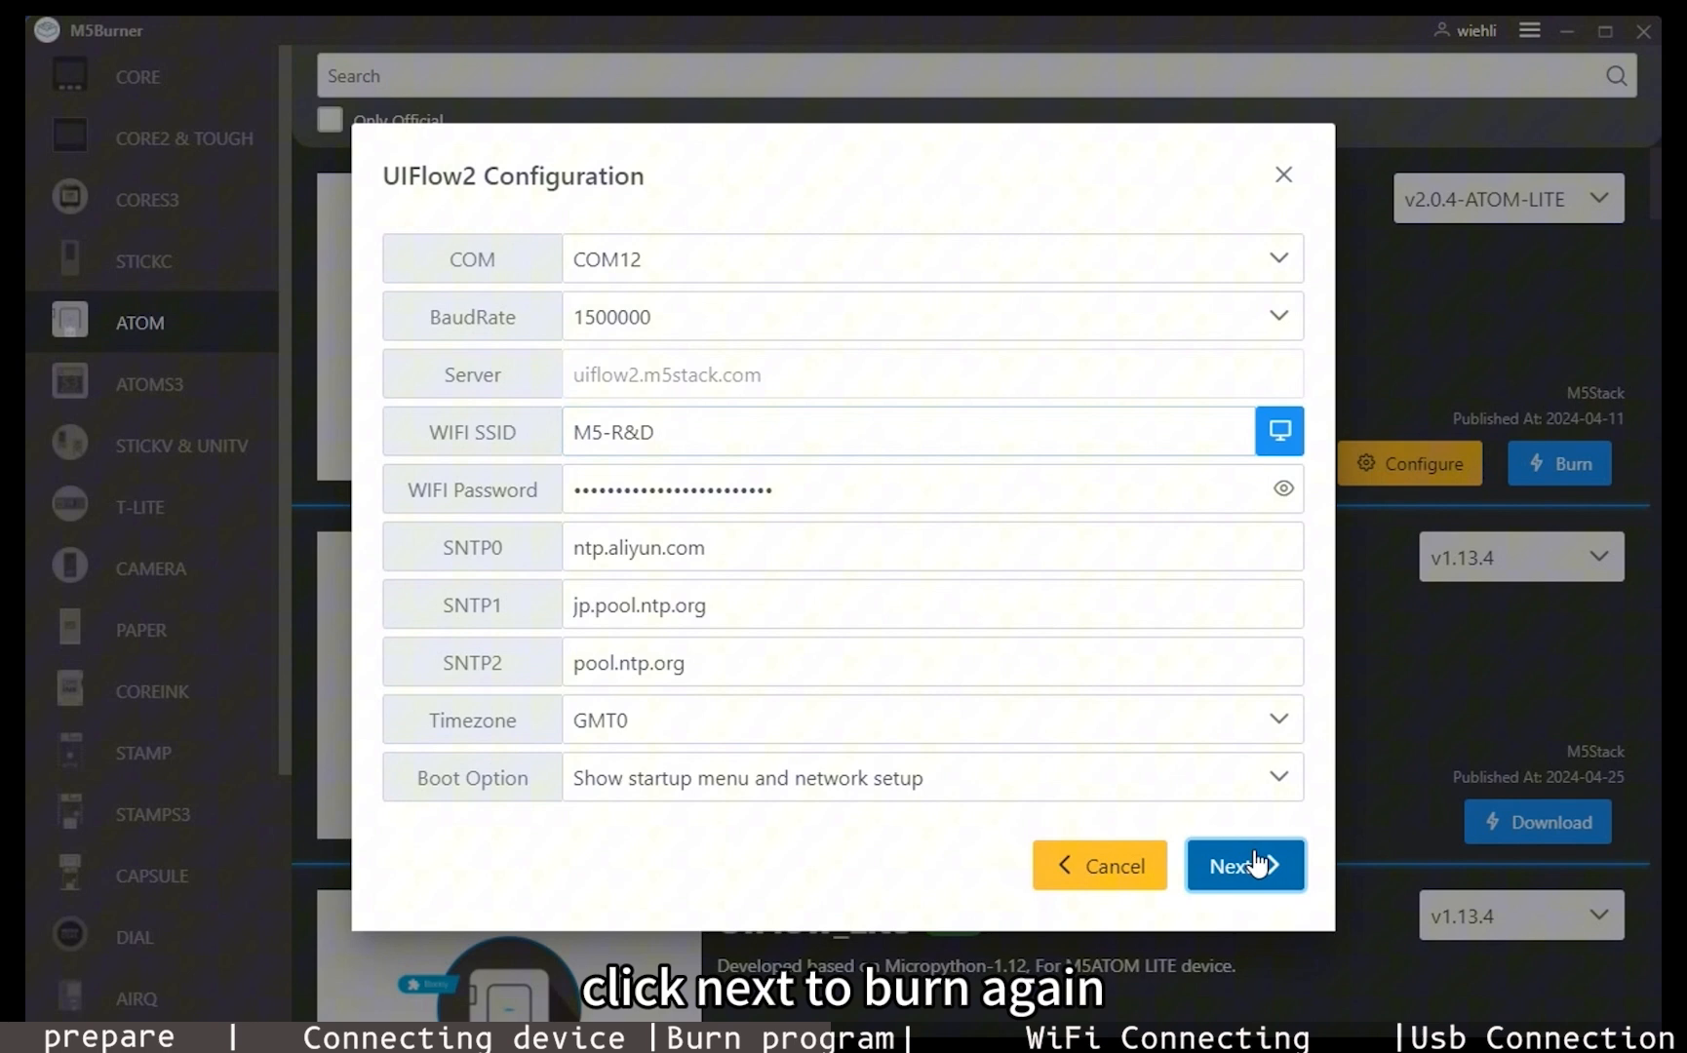
pyautogui.click(1242, 864)
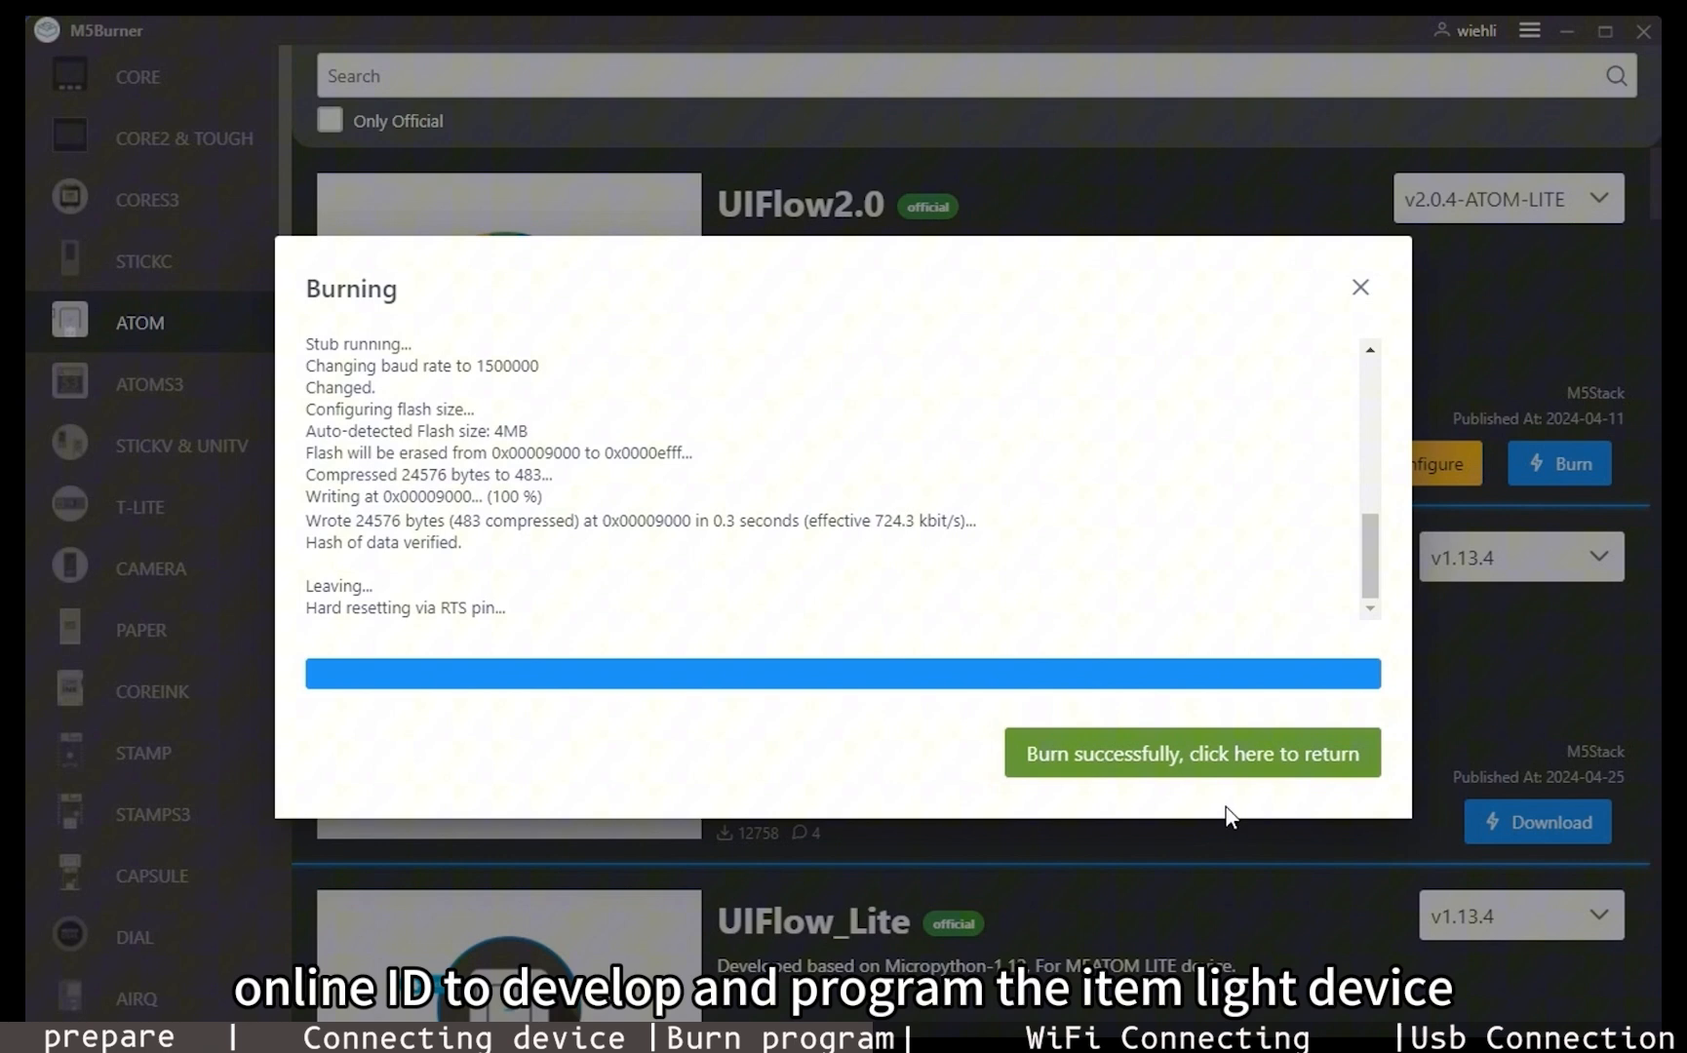
pyautogui.click(1191, 752)
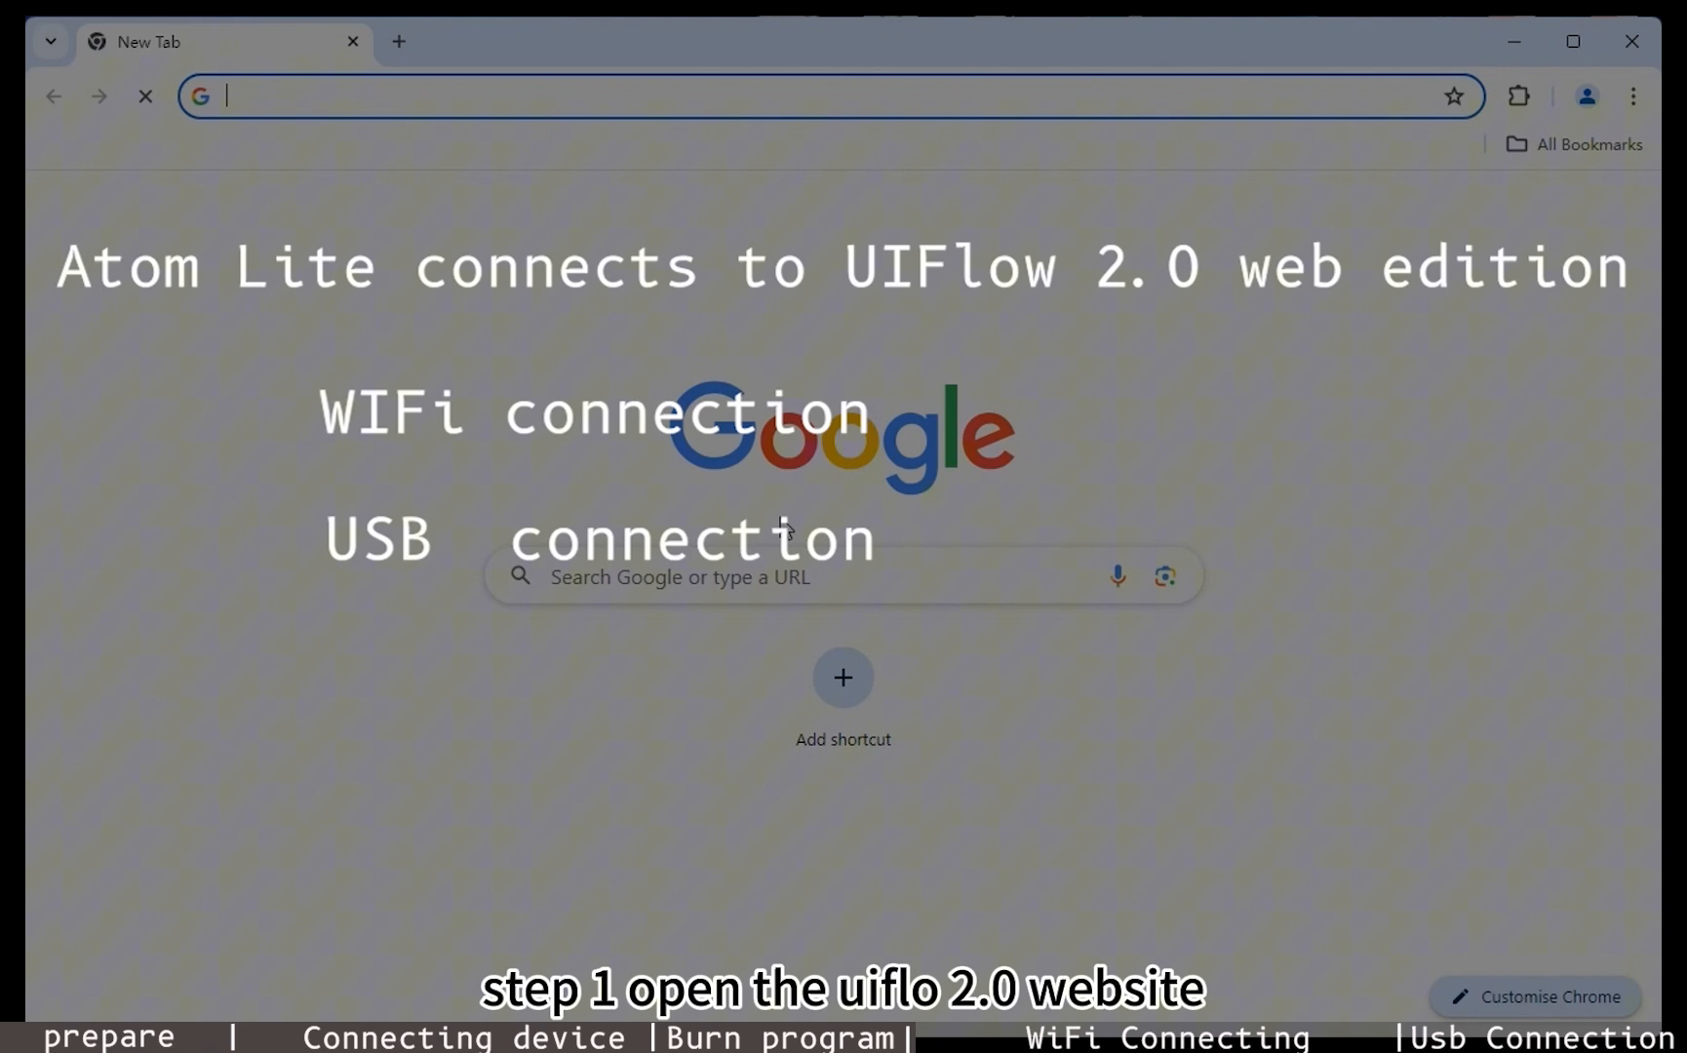
# - Load uiflow2.m5stack.com in Chrome and log into the UIFlow account with email and password
pyautogui.write('https://uiflow2.m5stack.com/')
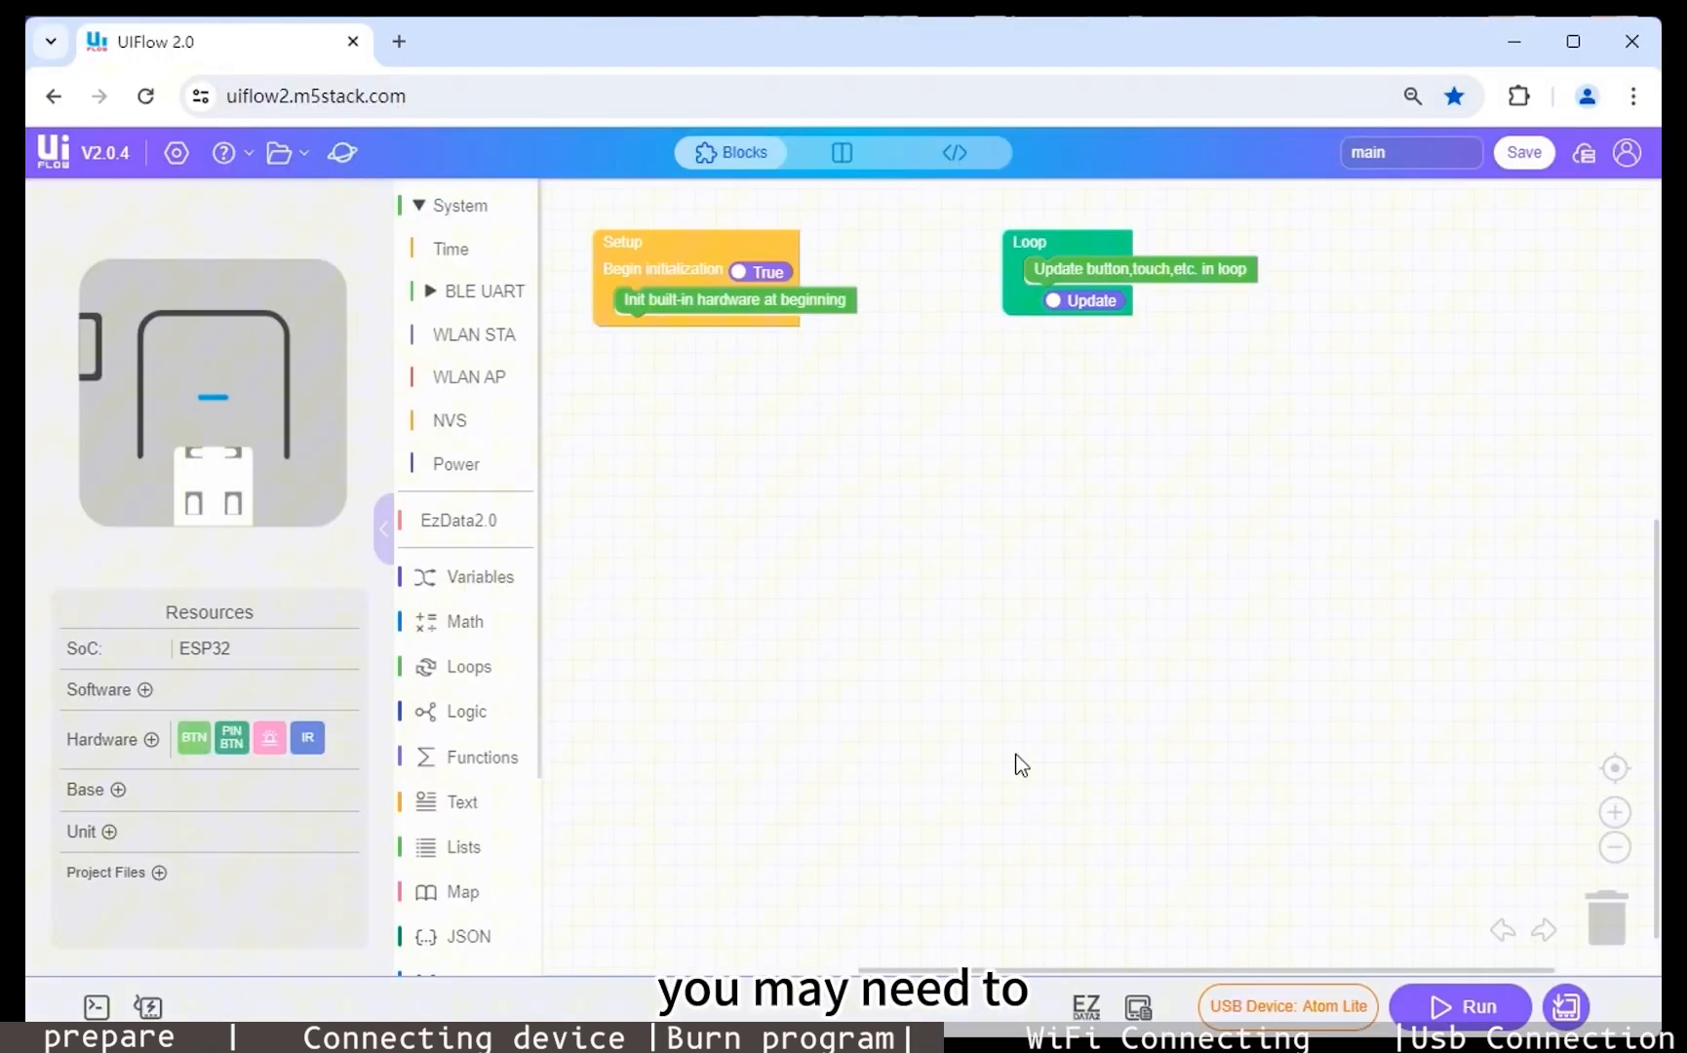
pyautogui.click(1626, 150)
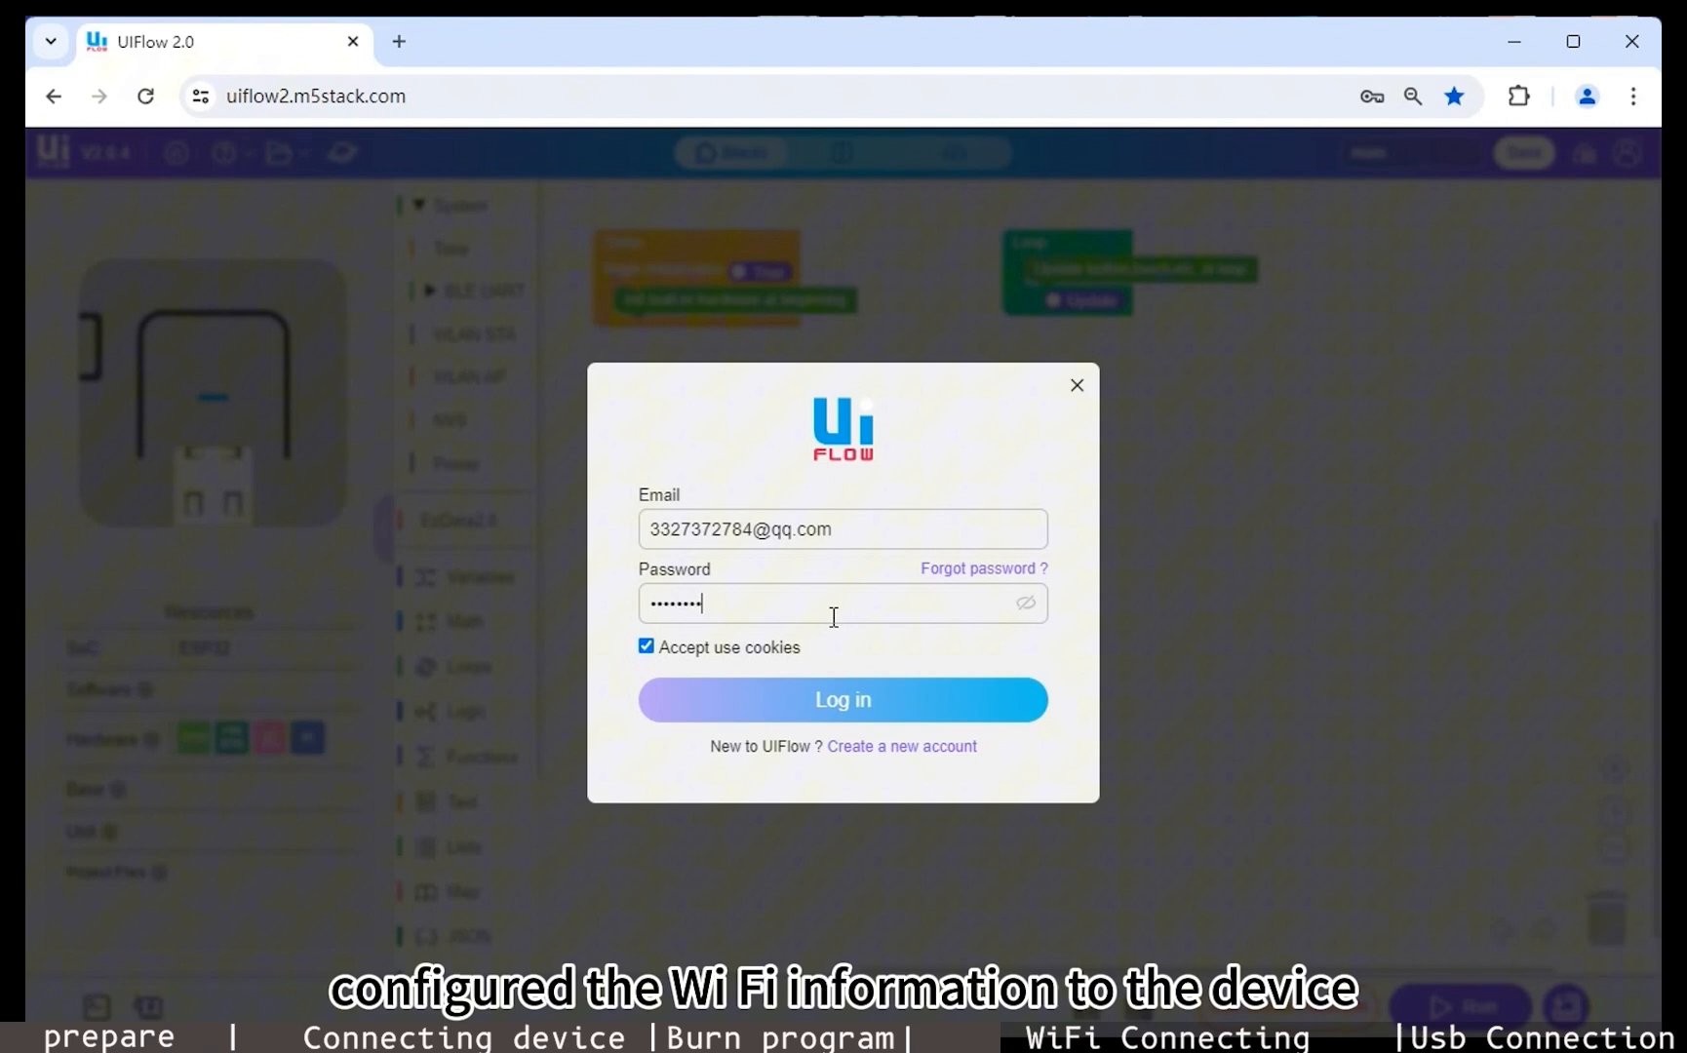
pyautogui.click(843, 700)
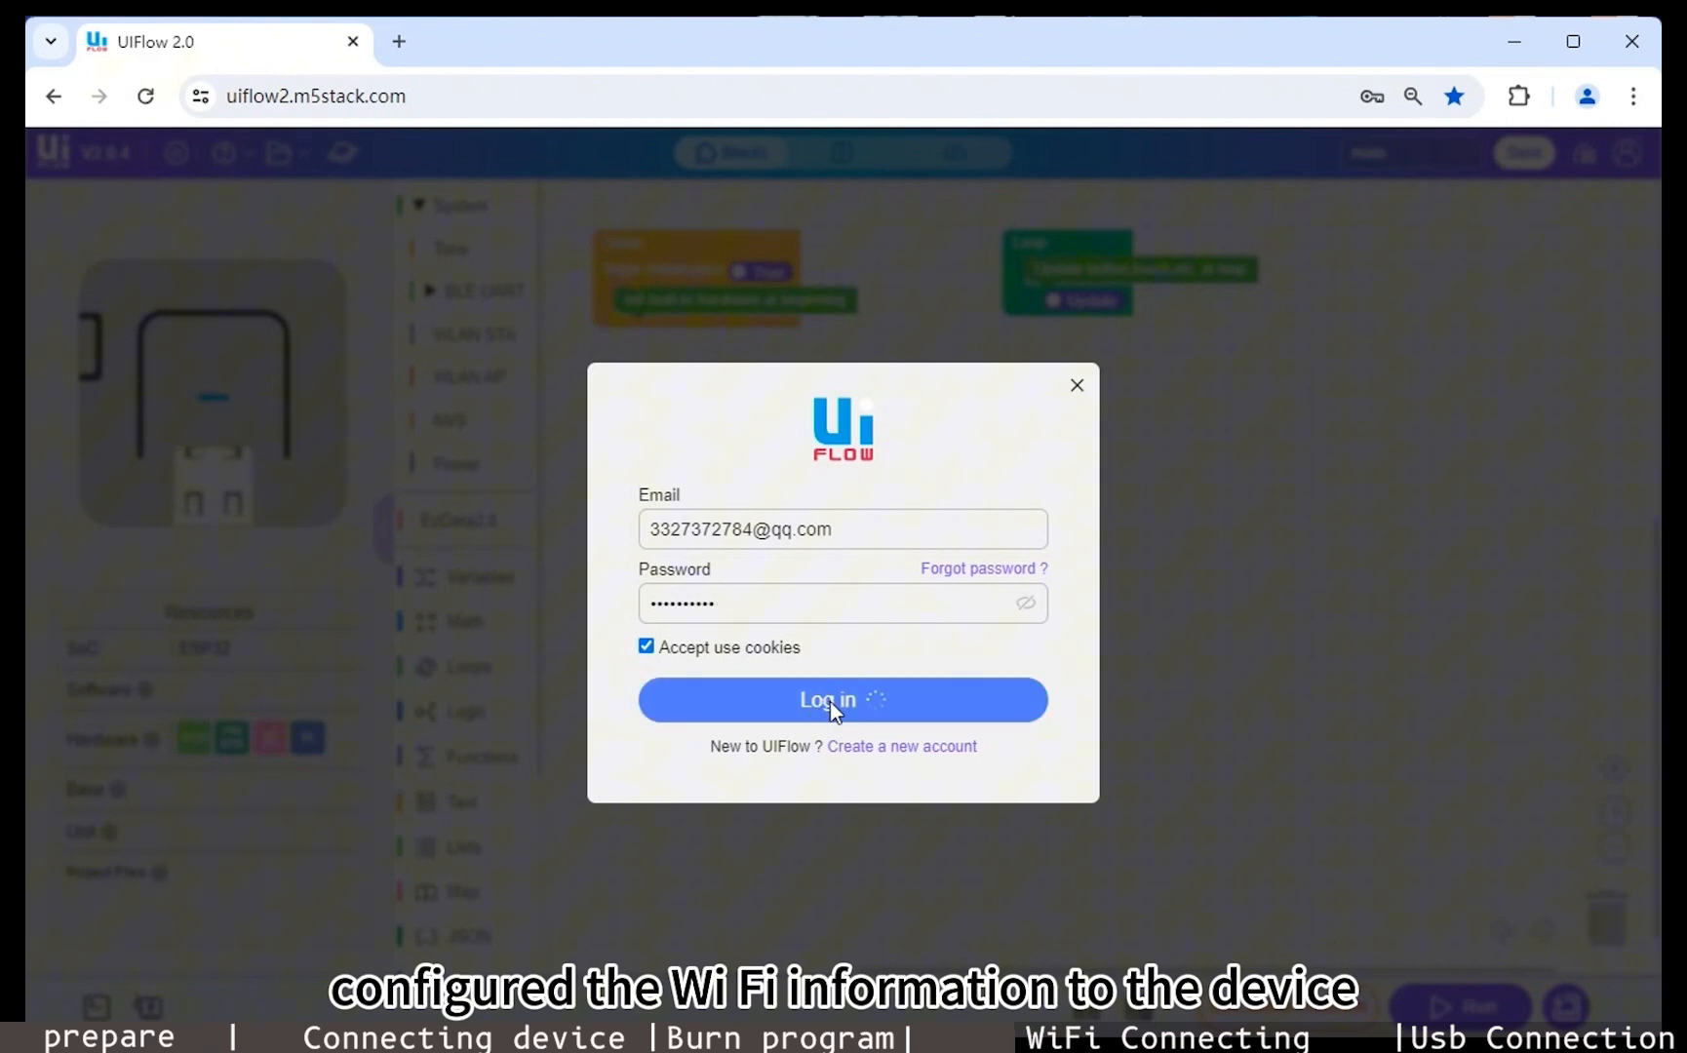
pyautogui.click(842, 698)
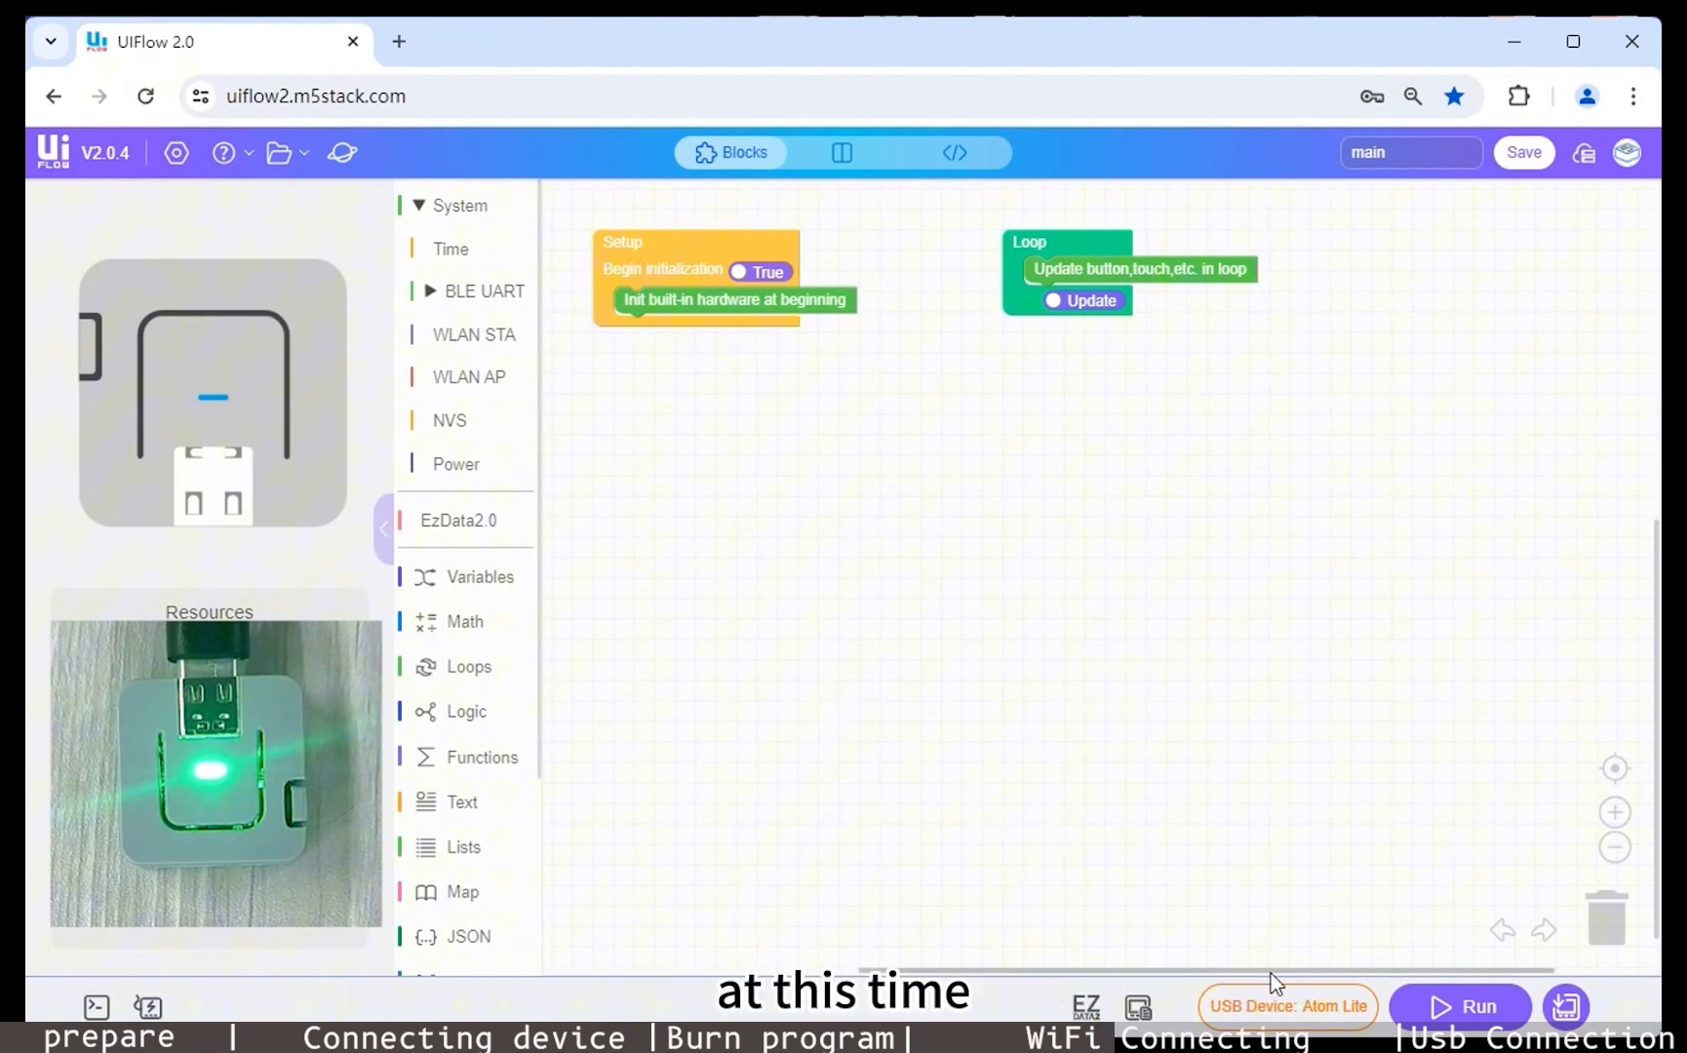
pyautogui.click(1287, 1006)
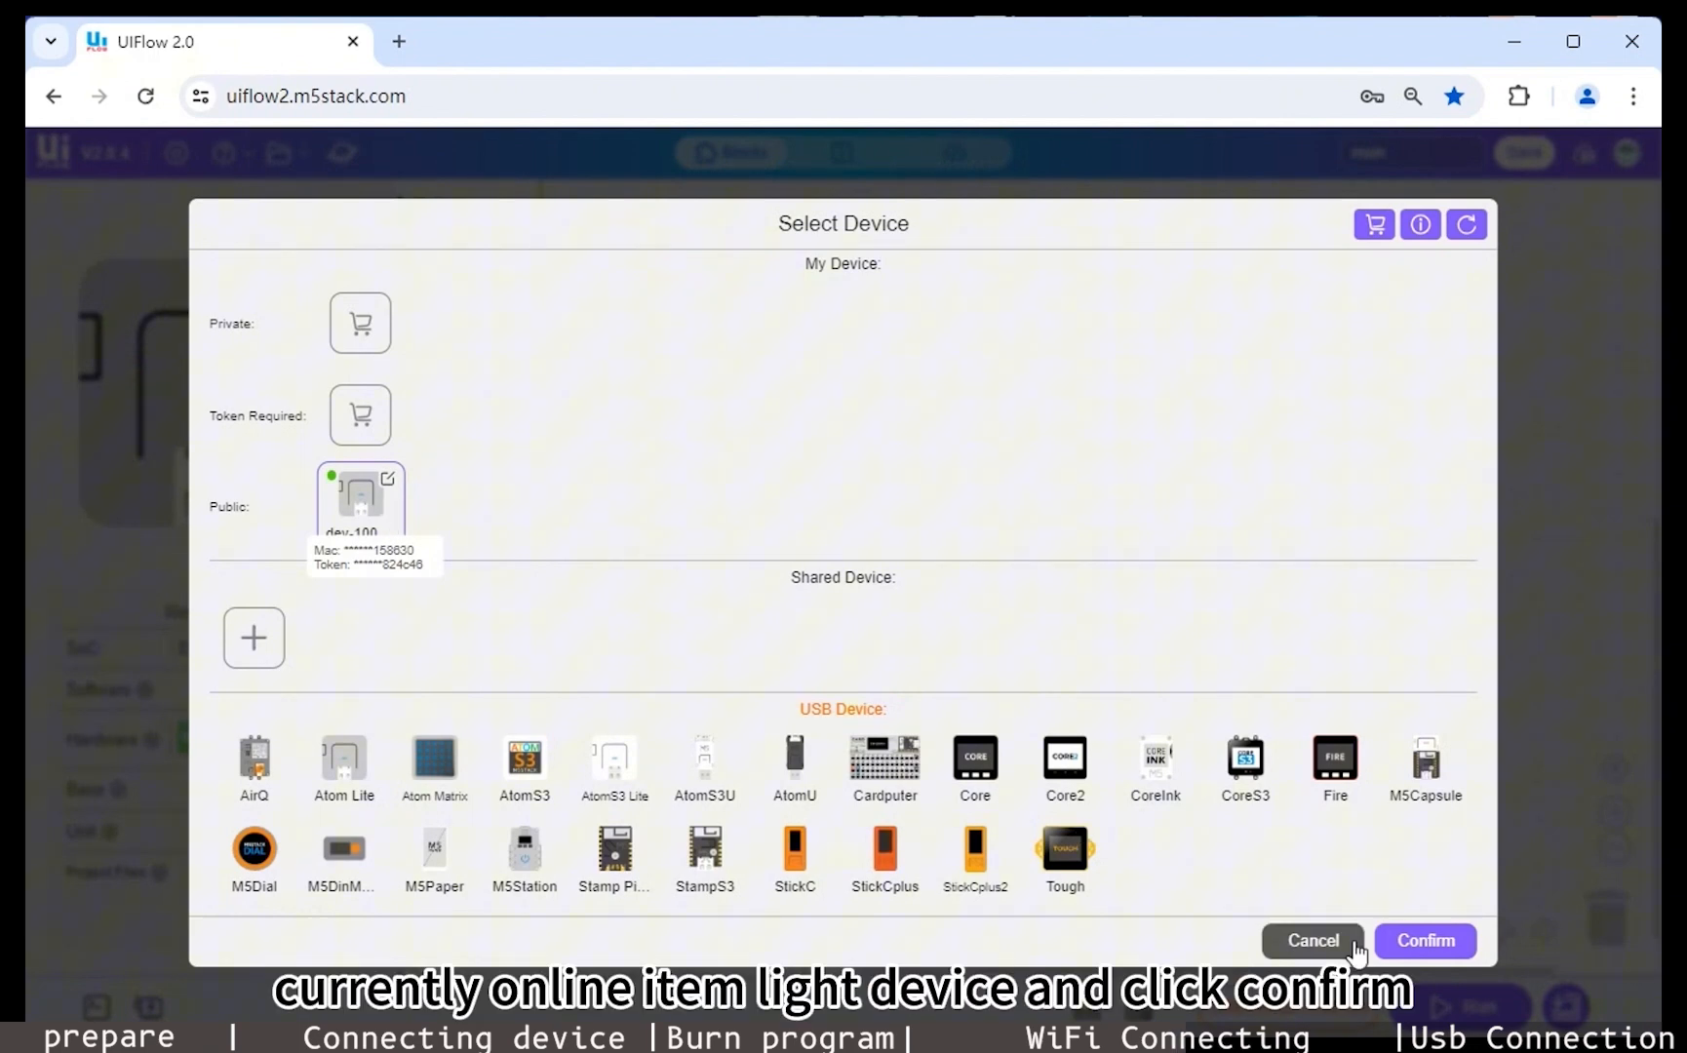
pyautogui.click(1425, 940)
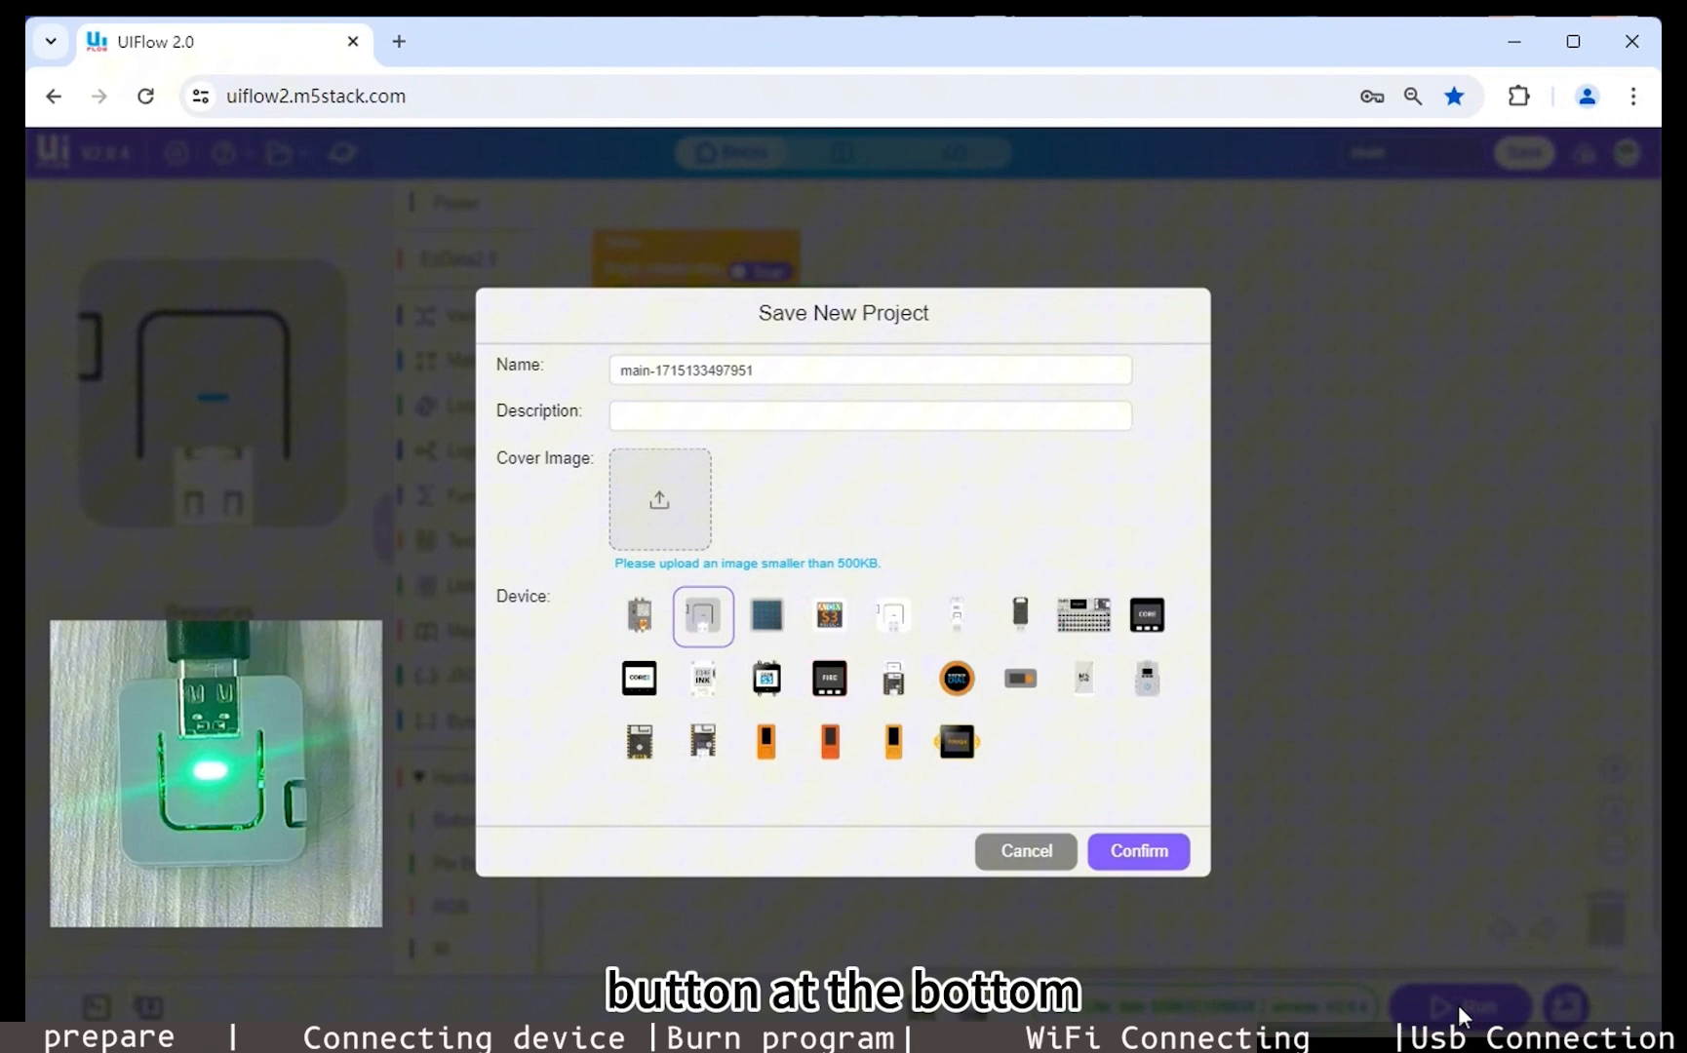
pyautogui.click(1139, 850)
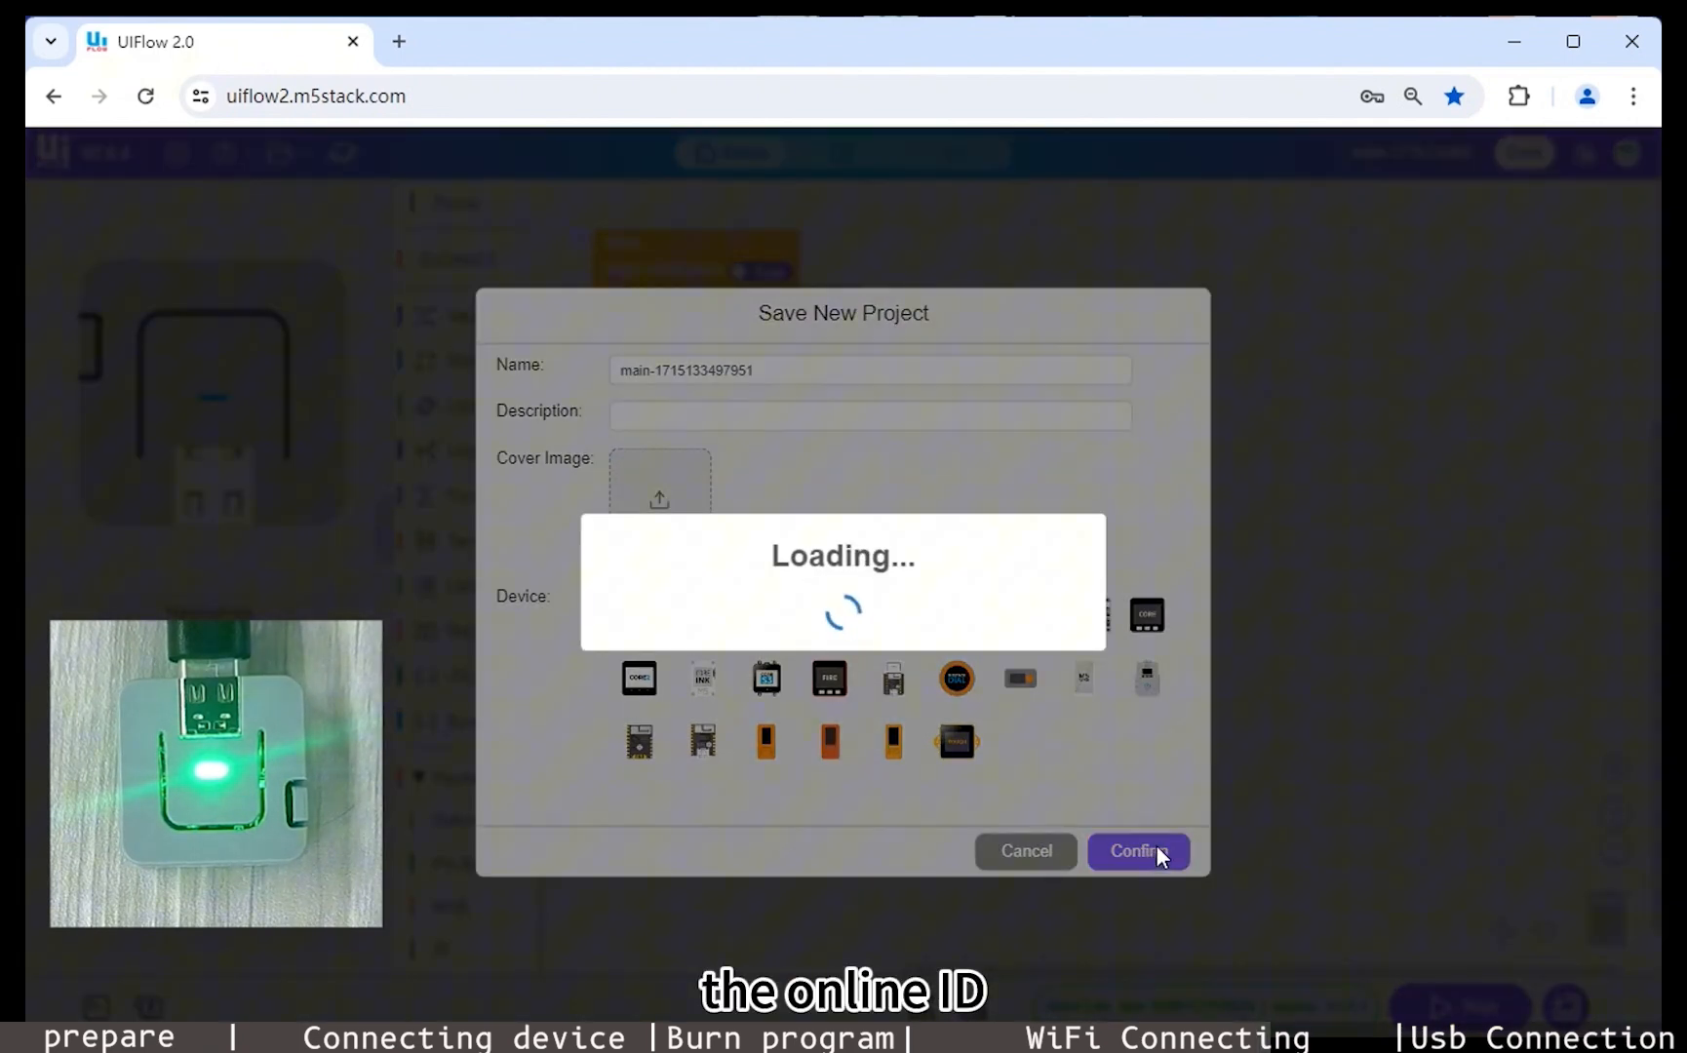
pyautogui.click(1137, 850)
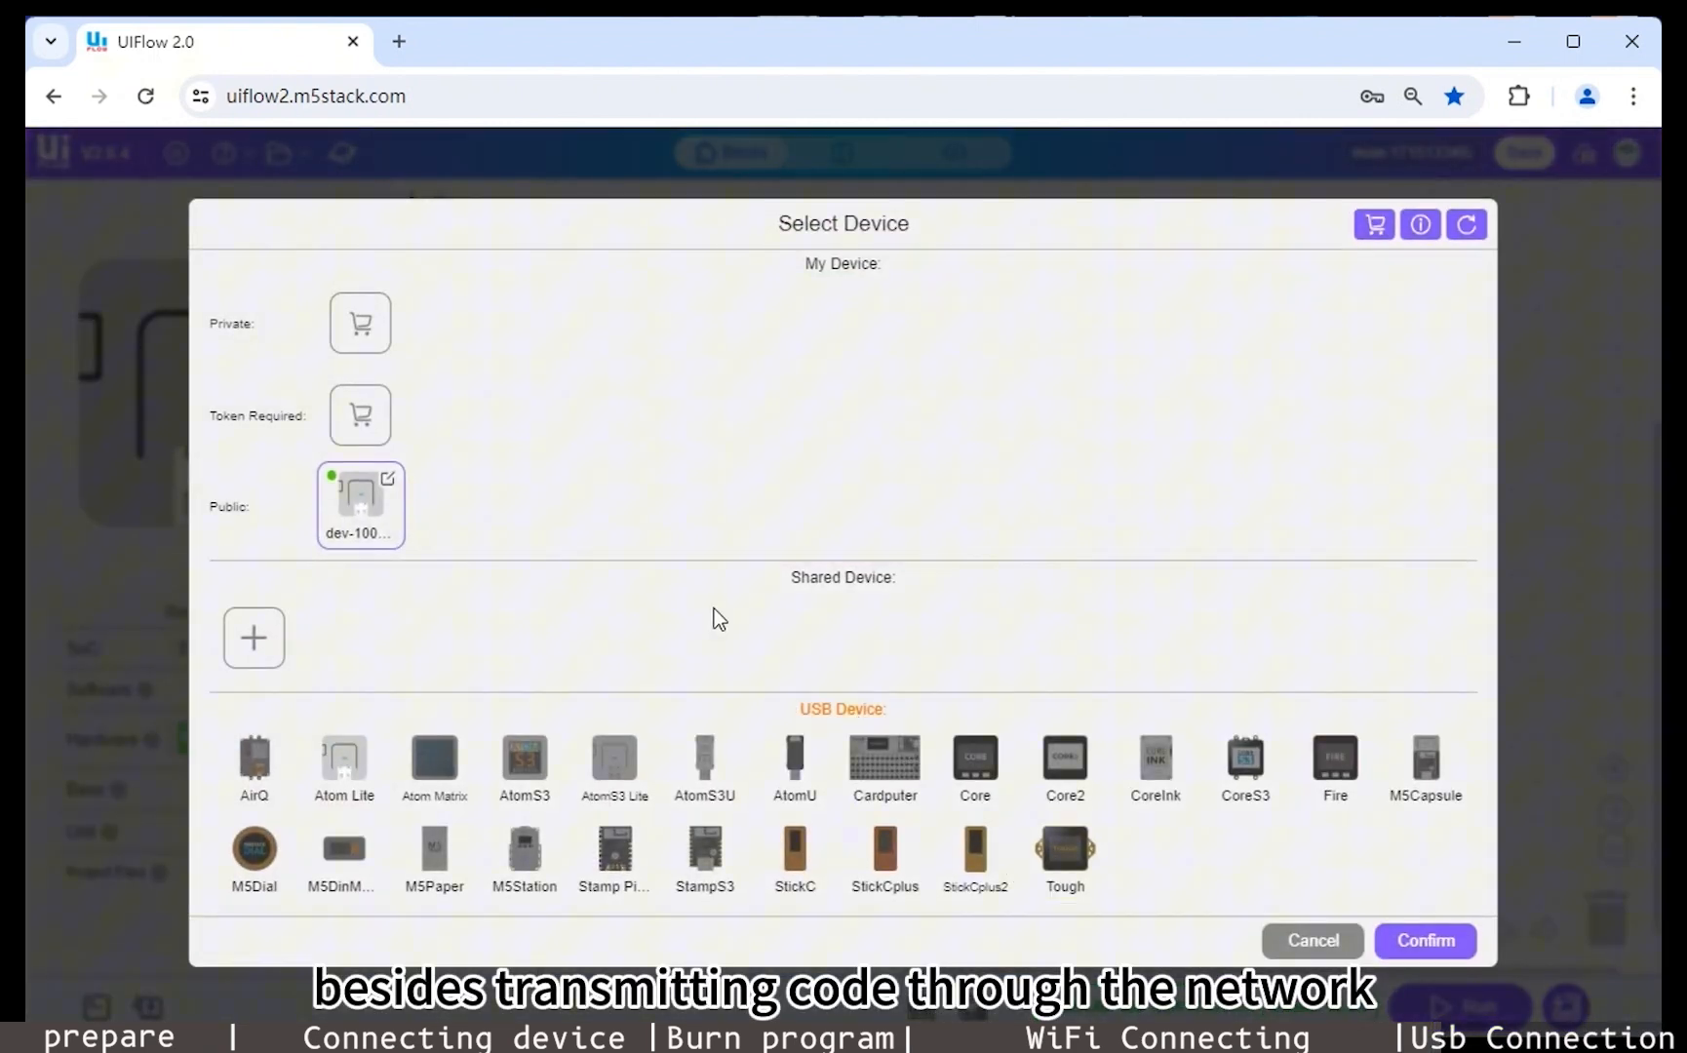
# - Unregister the Wi-Fi connected Atom Lite, return to the editor and request a USB serial connection
pyautogui.click(388, 478)
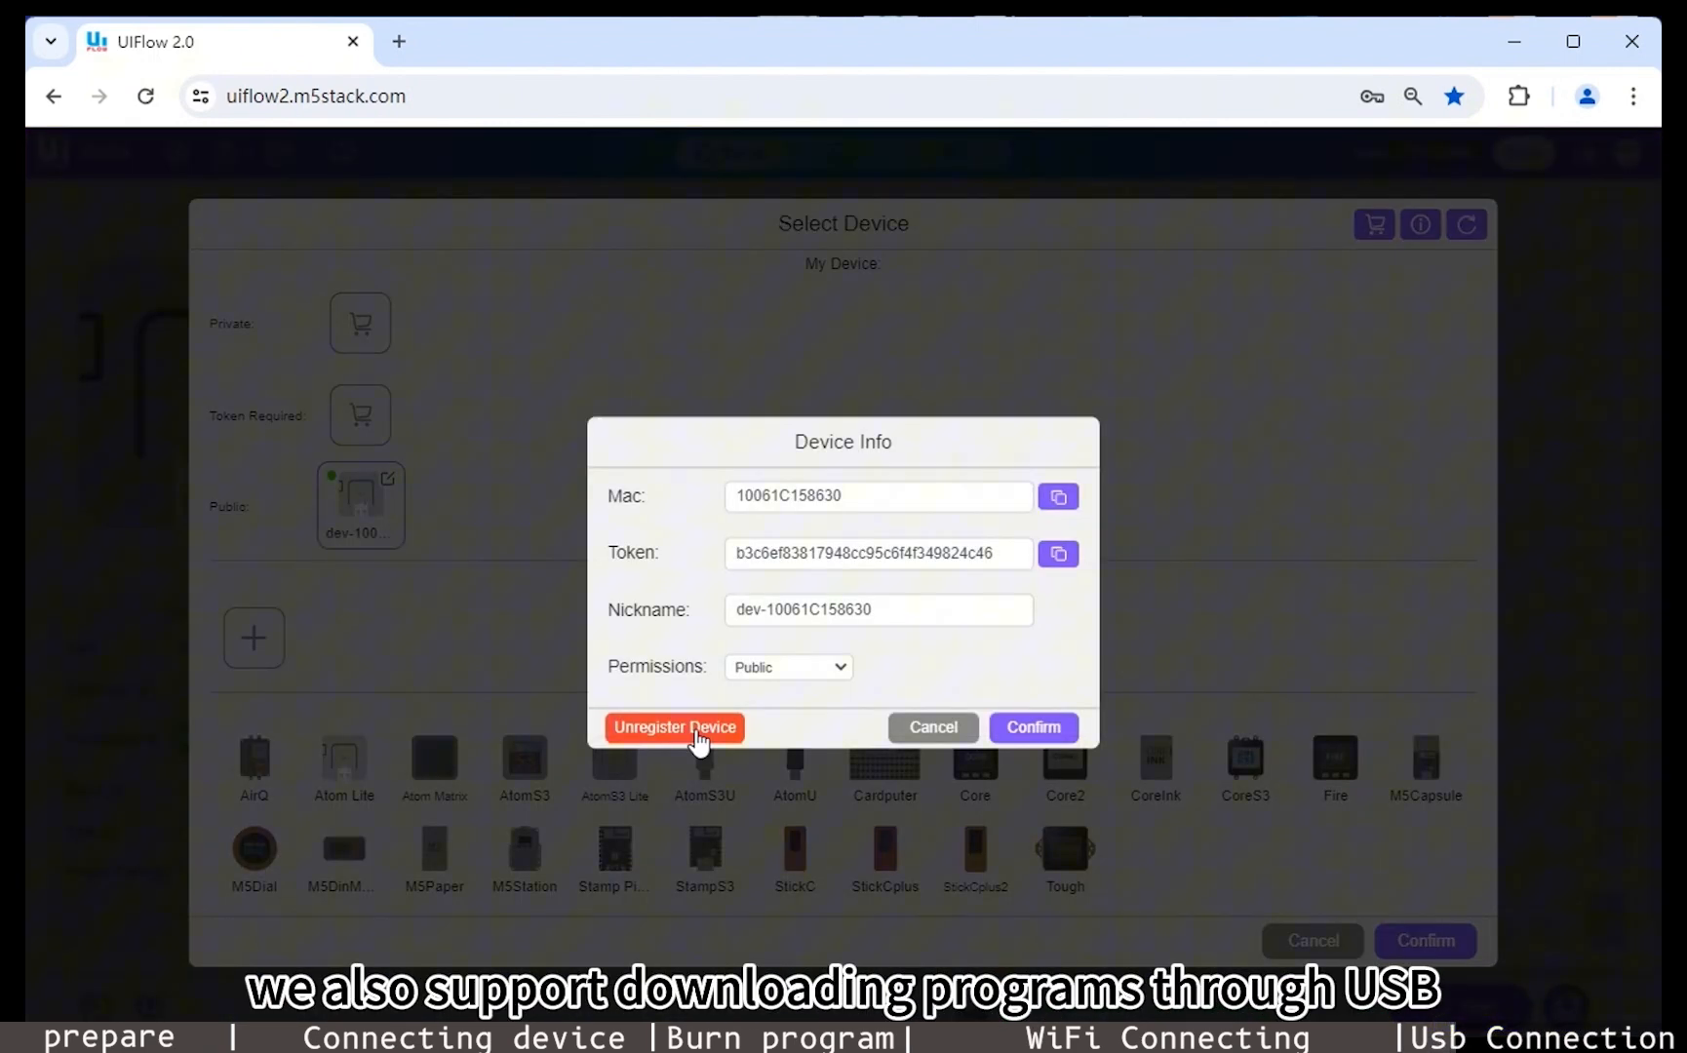
pyautogui.click(675, 727)
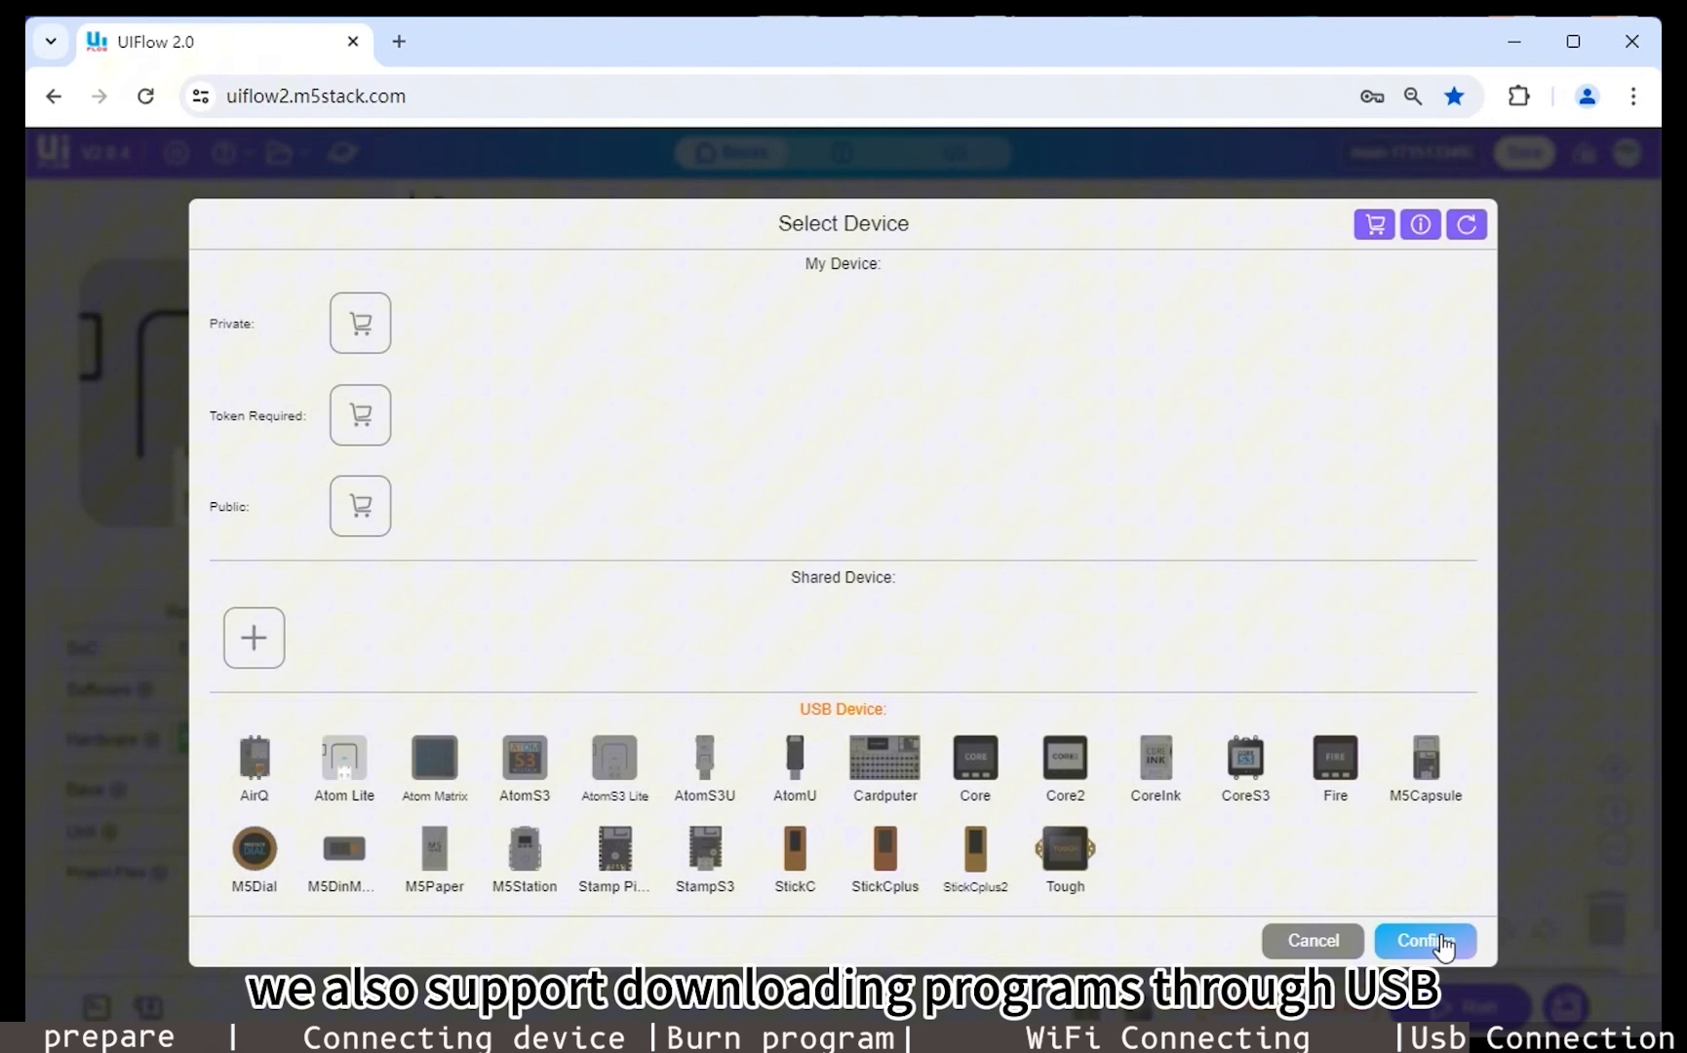
pyautogui.click(1426, 940)
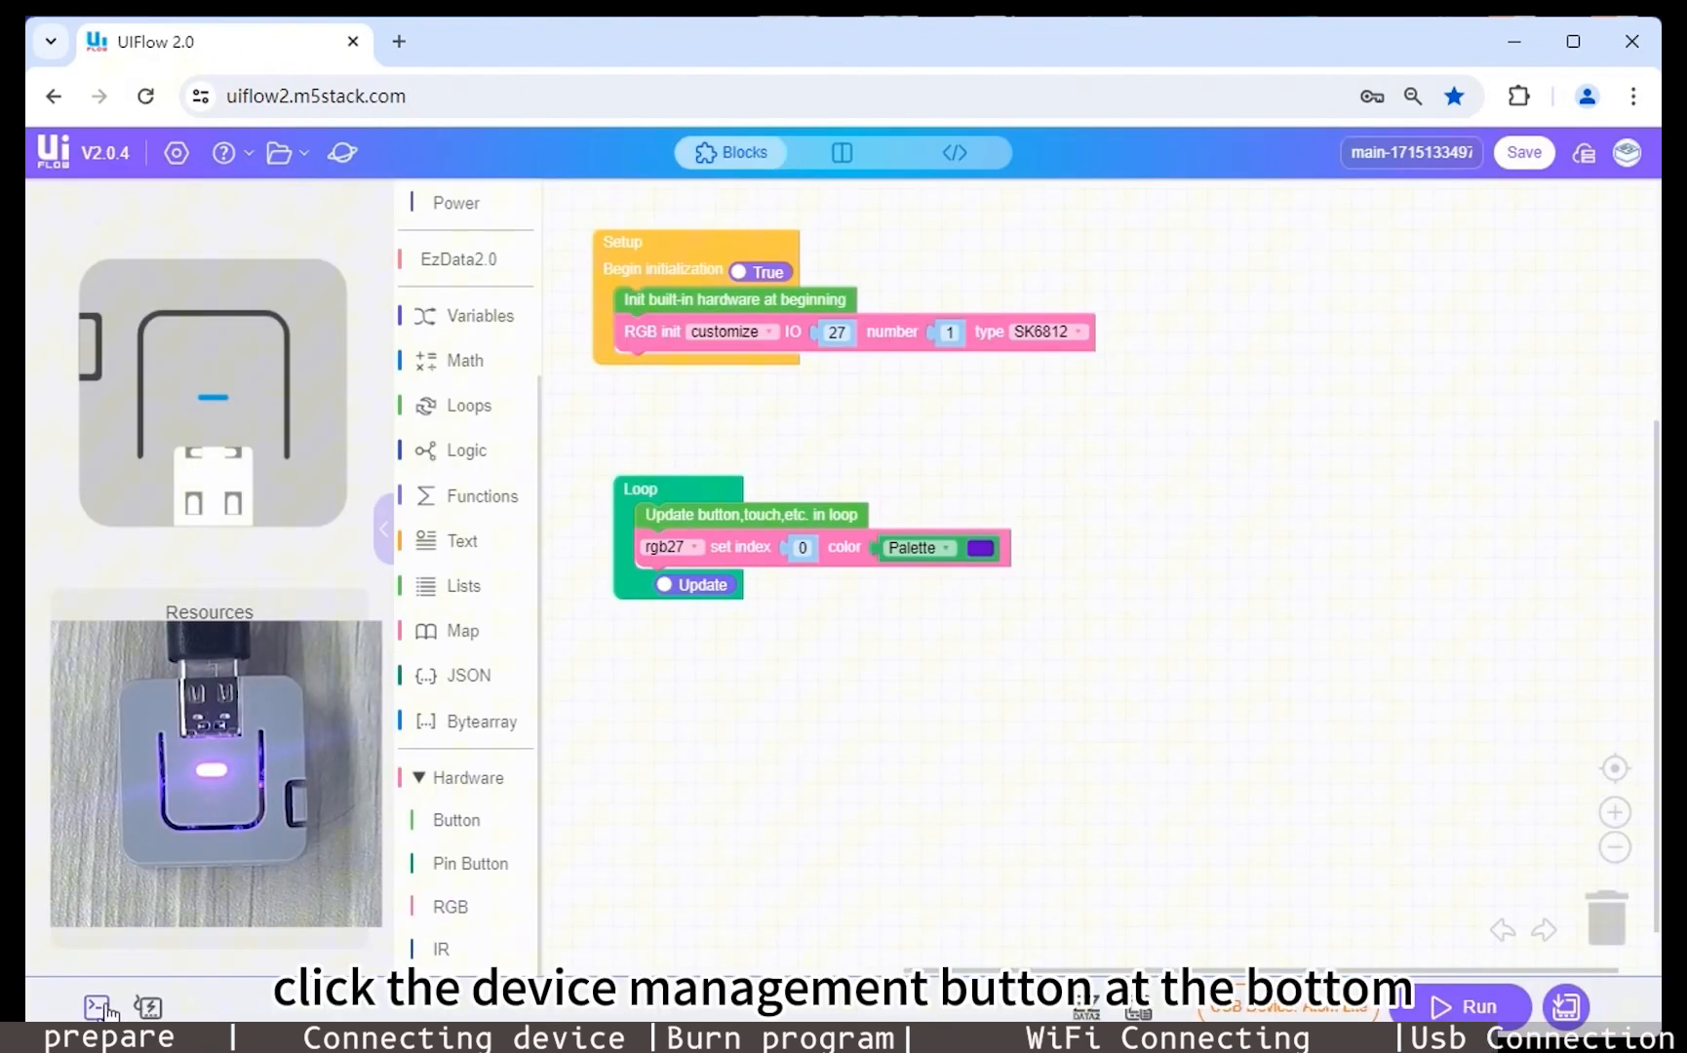
pyautogui.click(94, 1002)
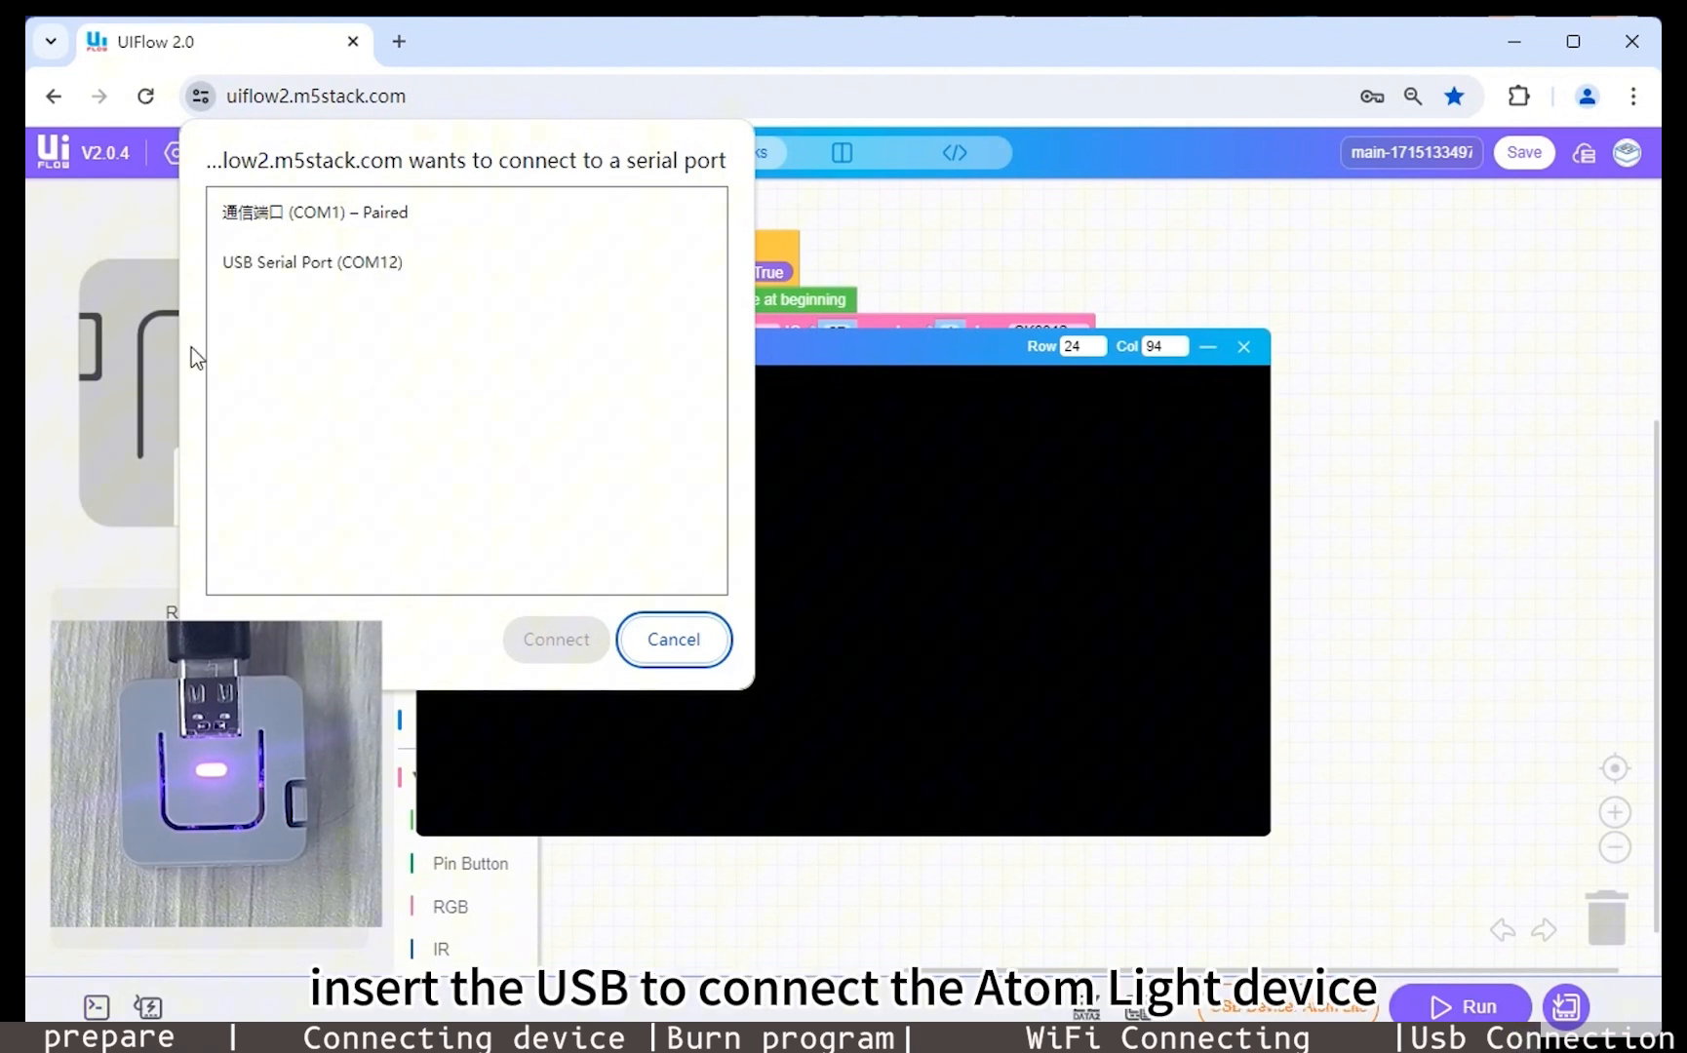
# - Connect over USB Serial Port COM12, run the RGB program and close the WebTerminal
pyautogui.click(308, 261)
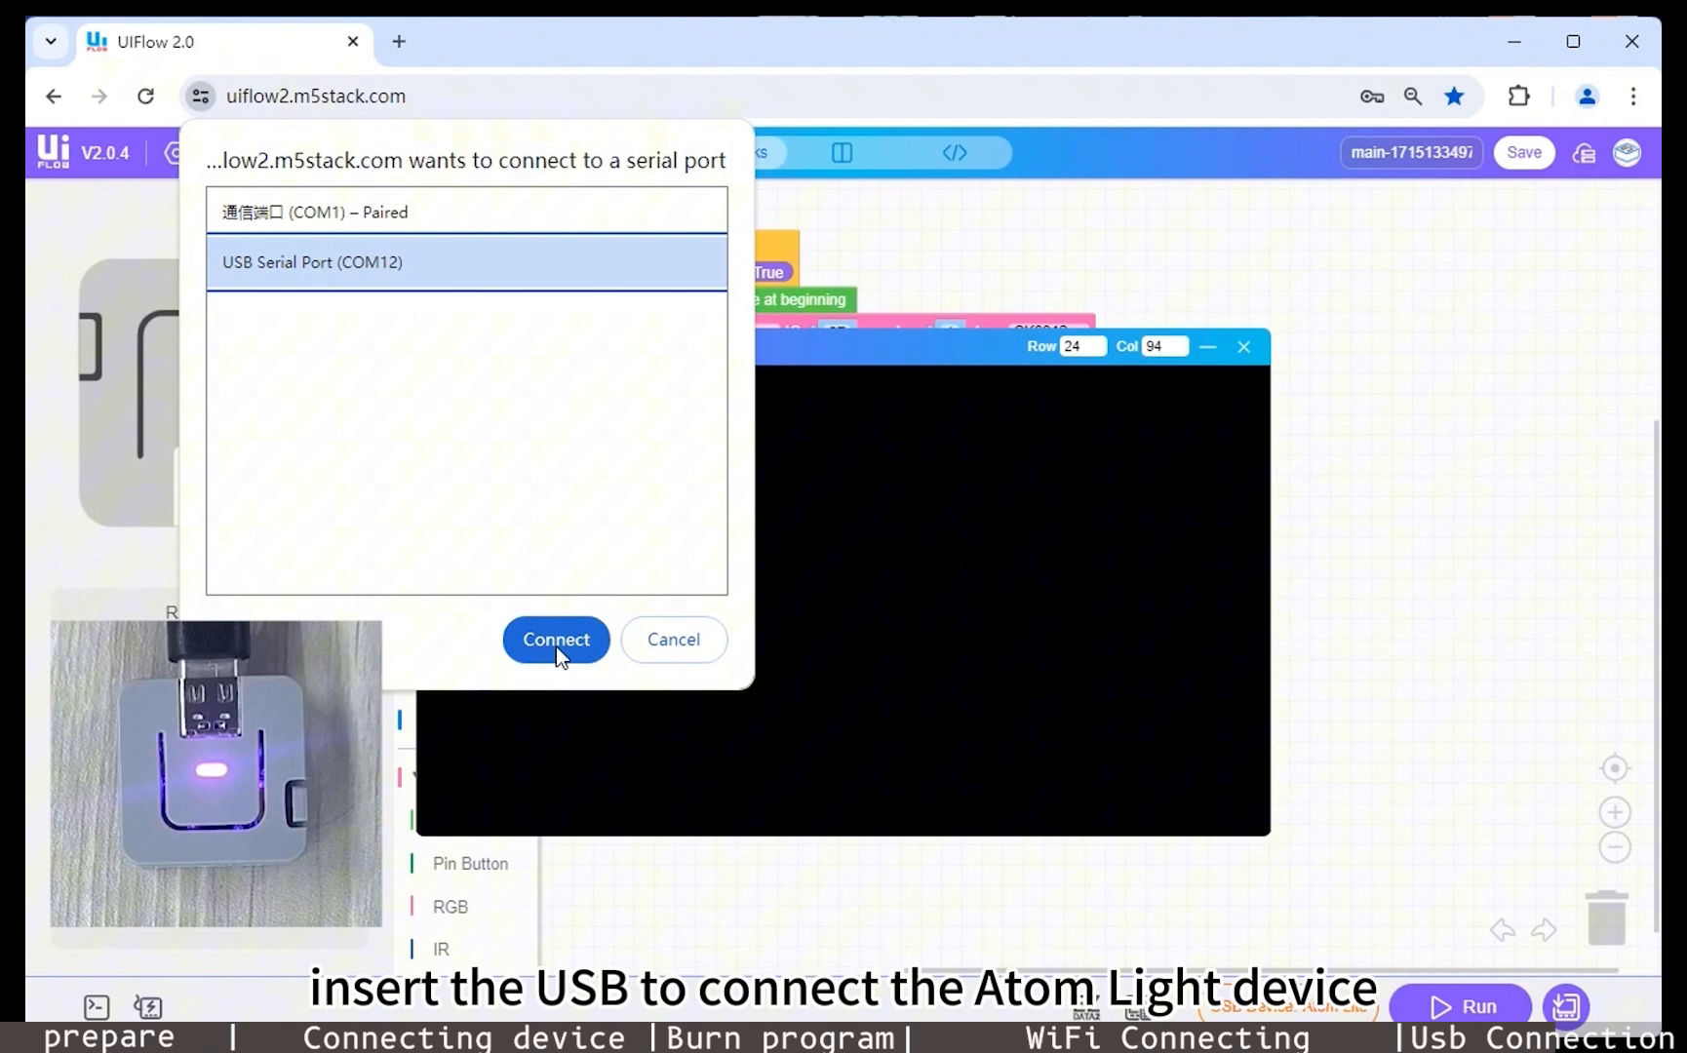
pyautogui.click(555, 640)
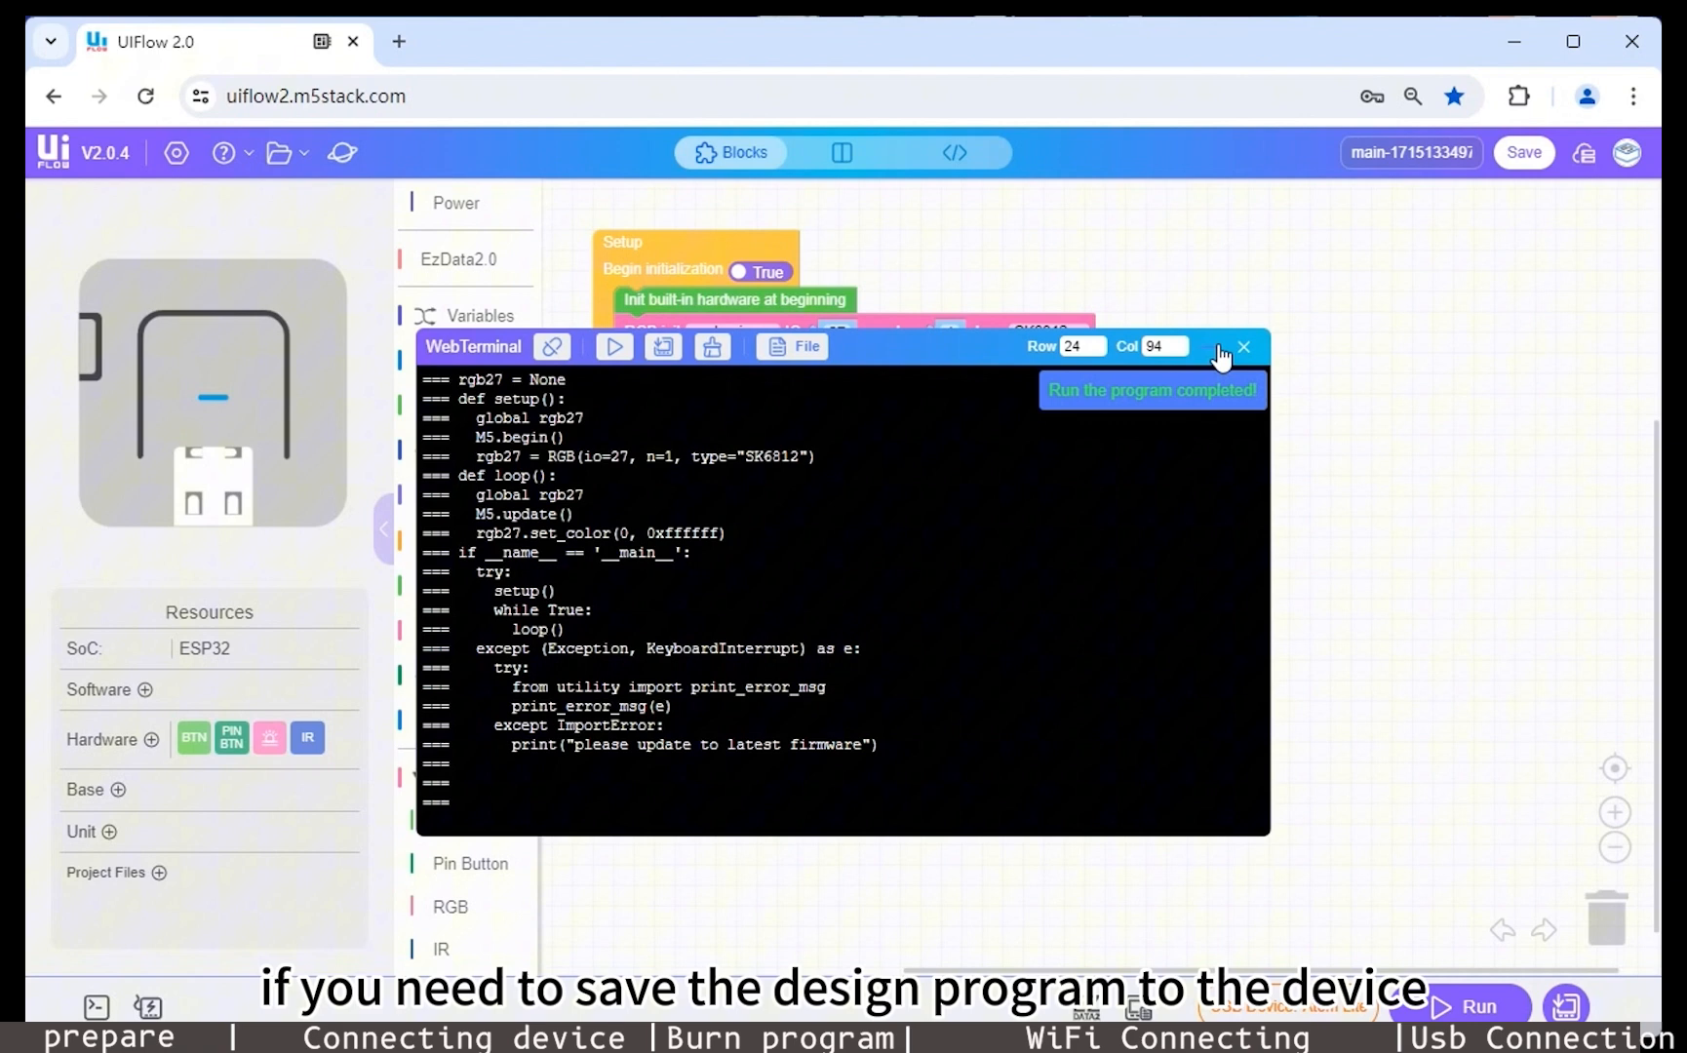
pyautogui.click(1244, 347)
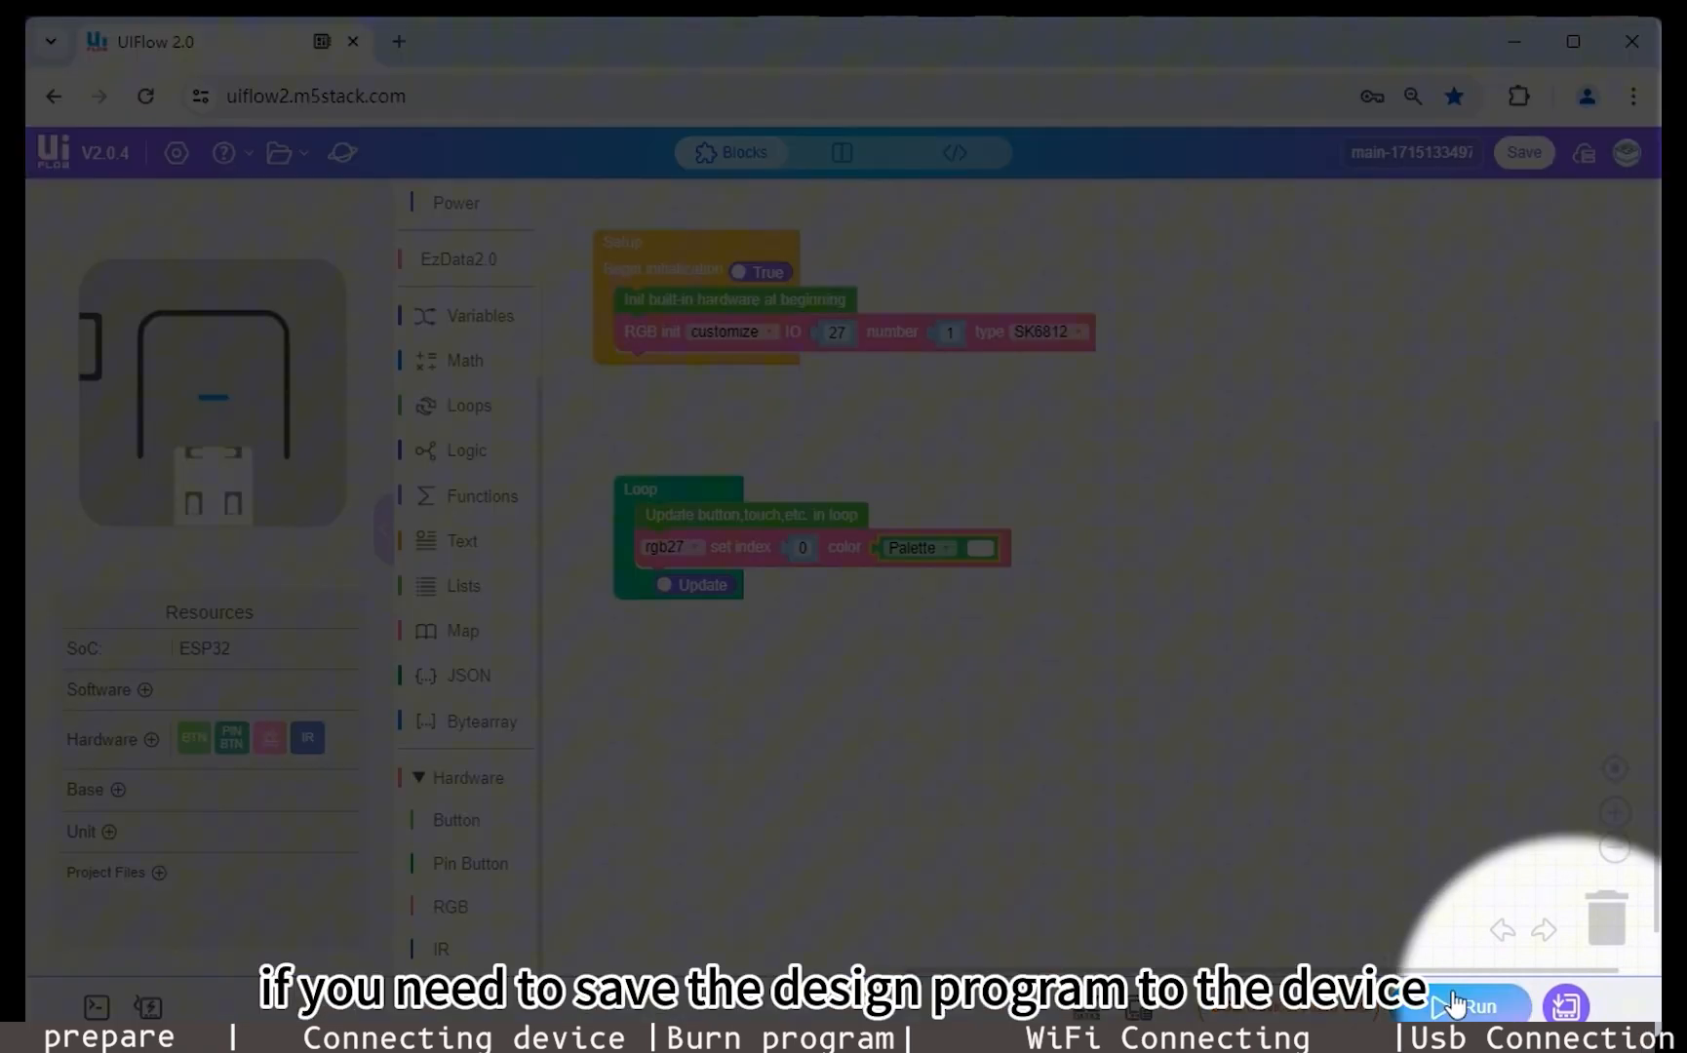